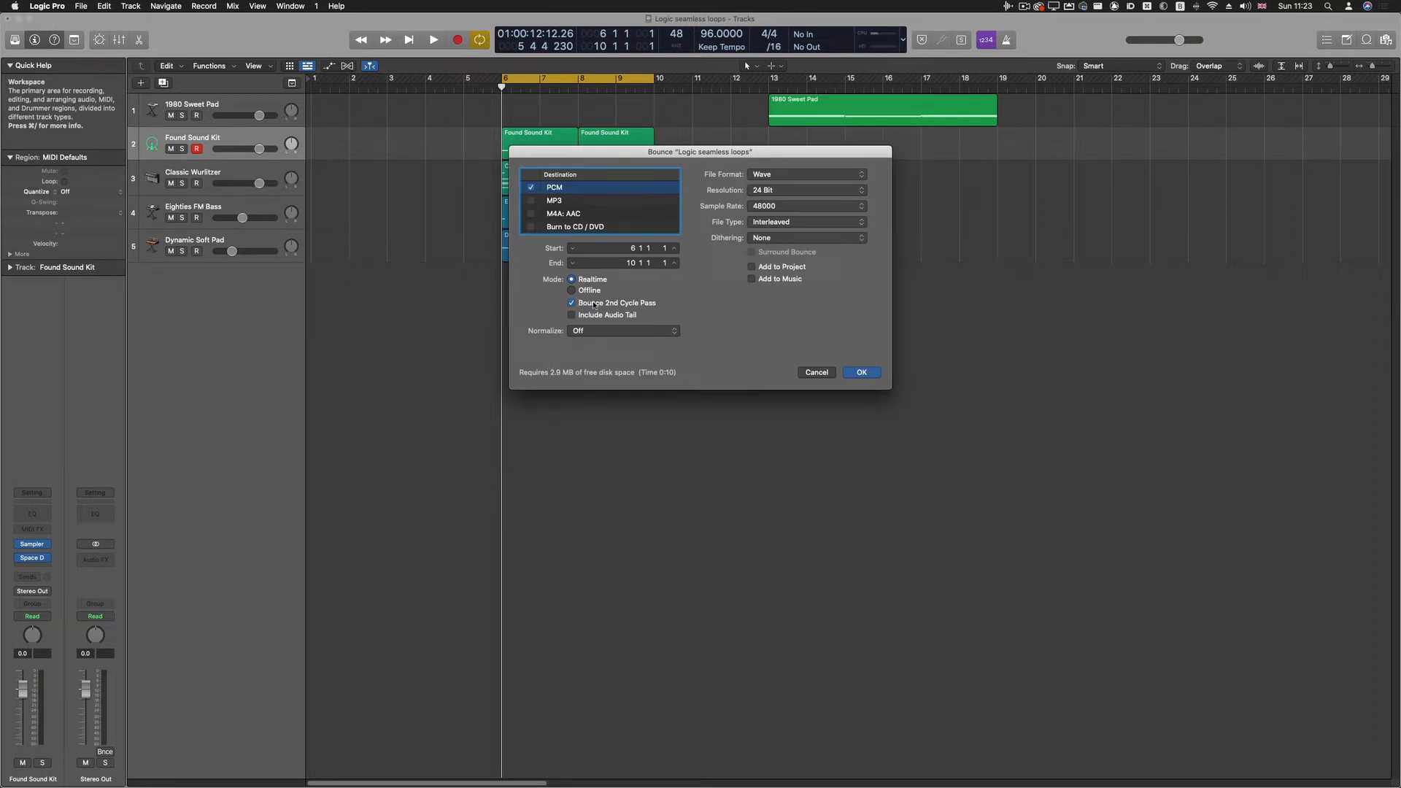
pyautogui.moveTo(644, 308)
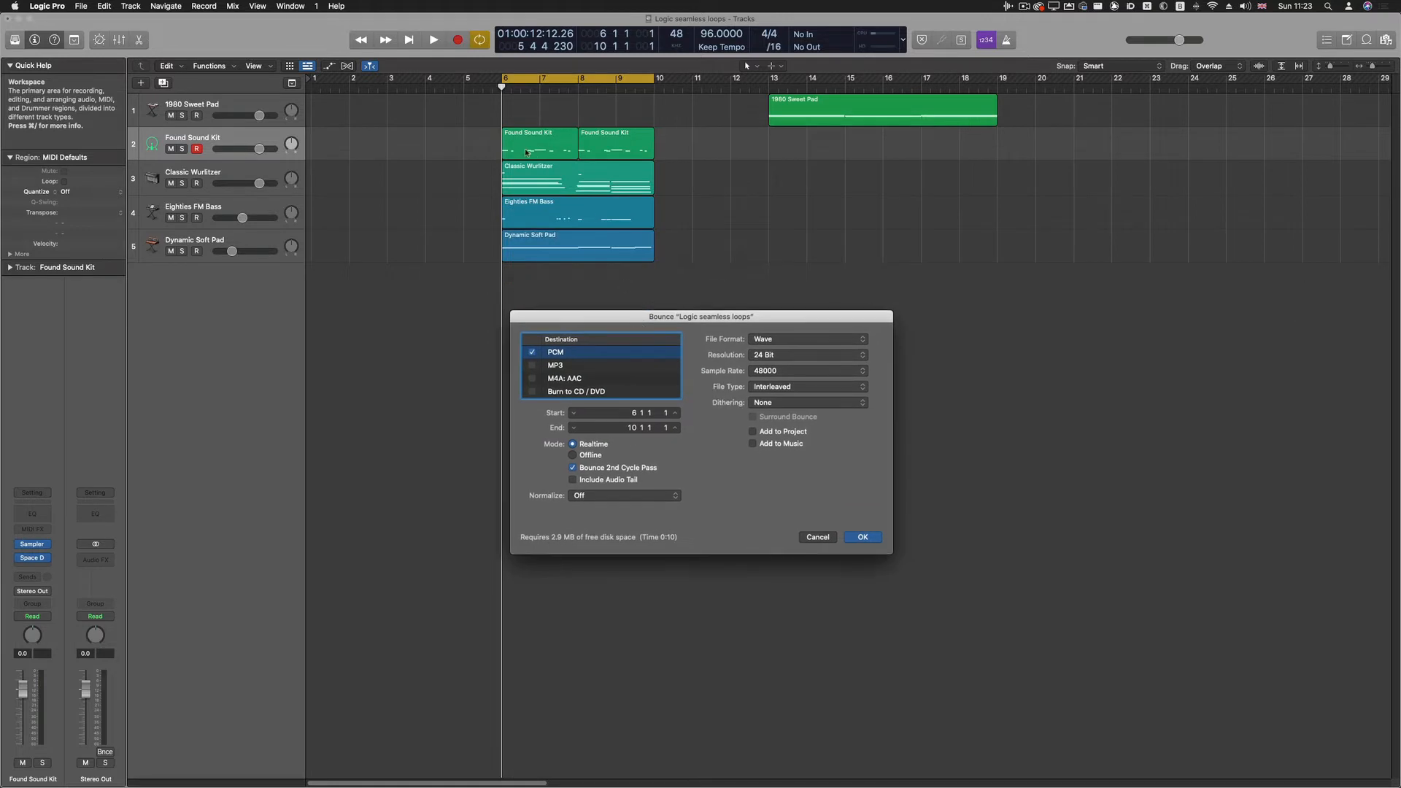
pyautogui.moveTo(652, 150)
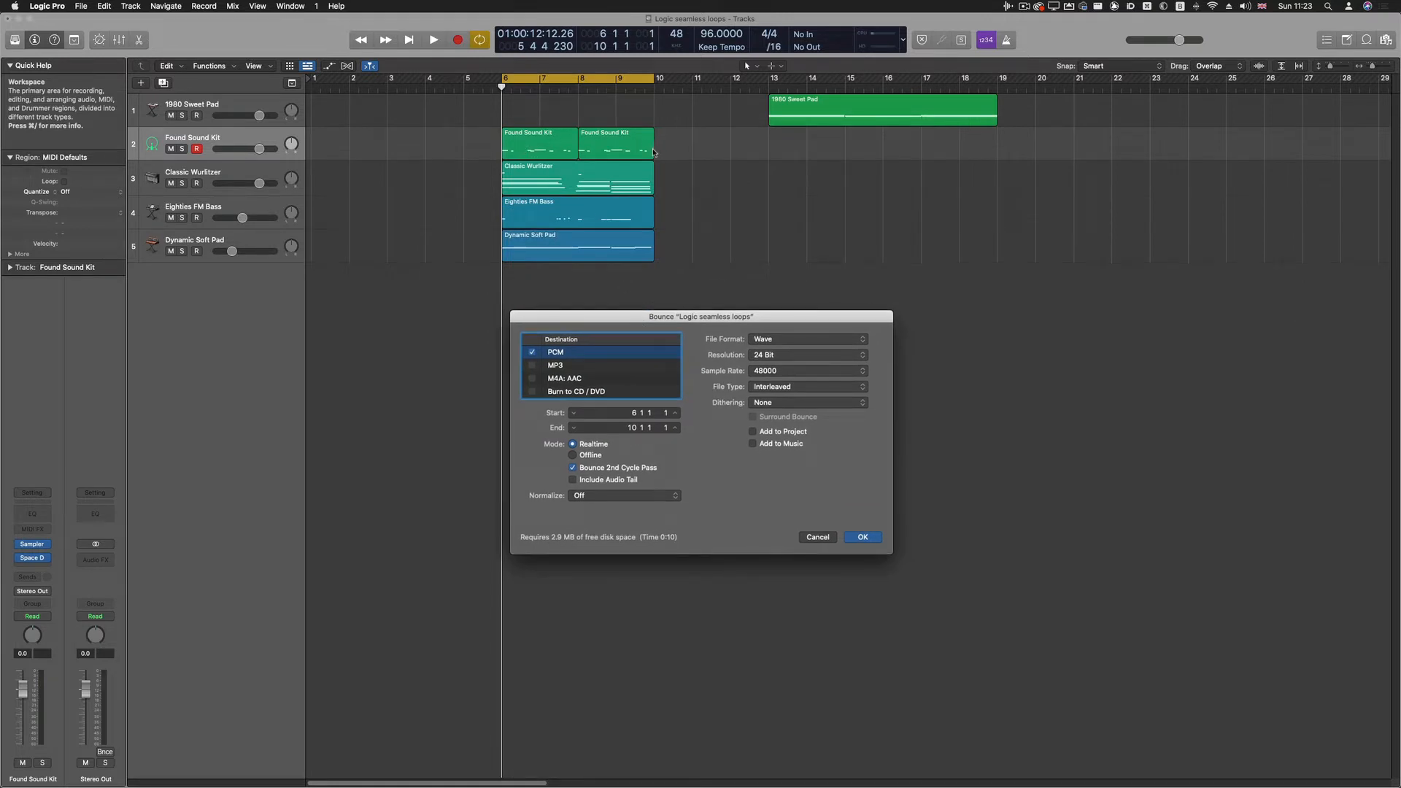
pyautogui.moveTo(581, 101)
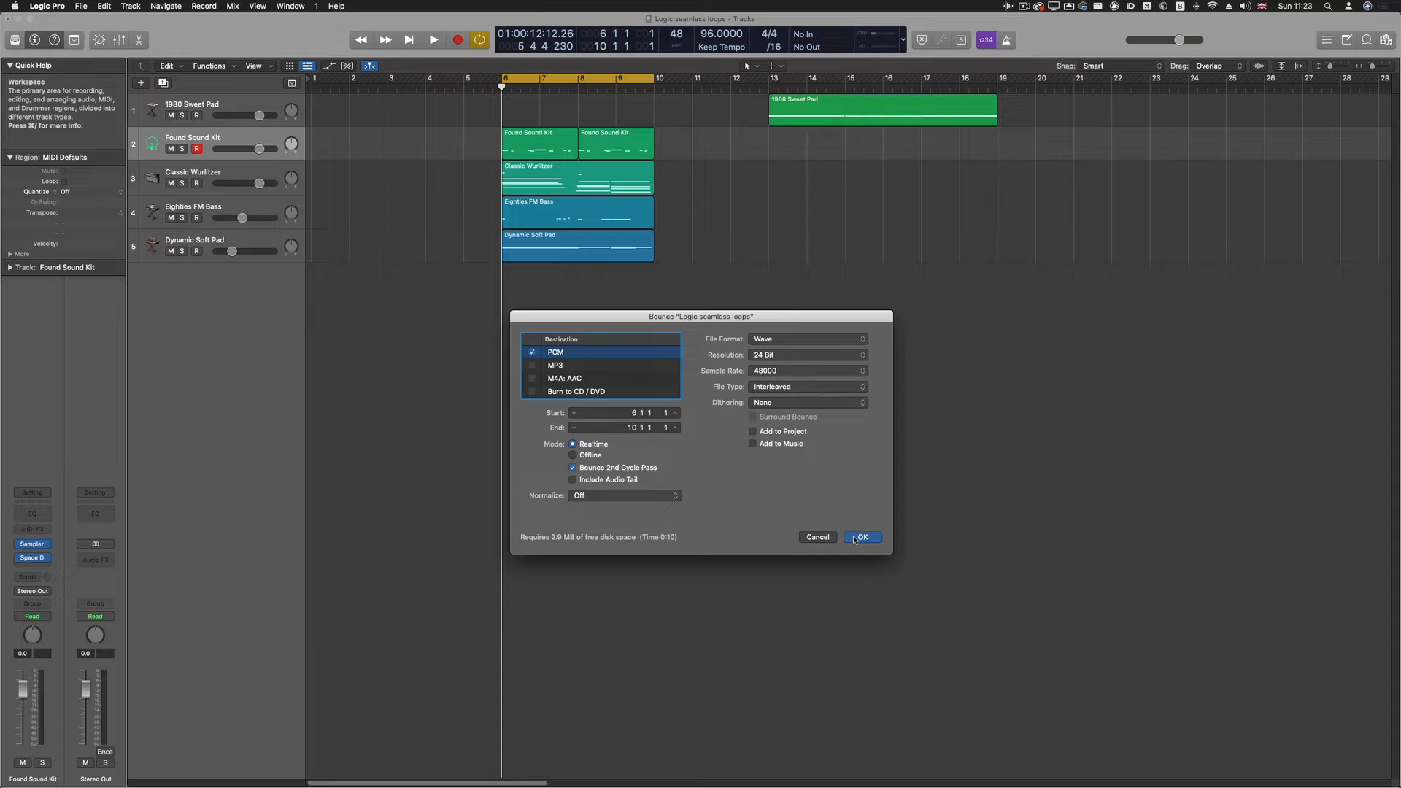
# Step: Bounce bars 6–10 in realtime with the second cycle pass as 24-bit WAV 'Seamless loop 1'
pyautogui.click(861, 537)
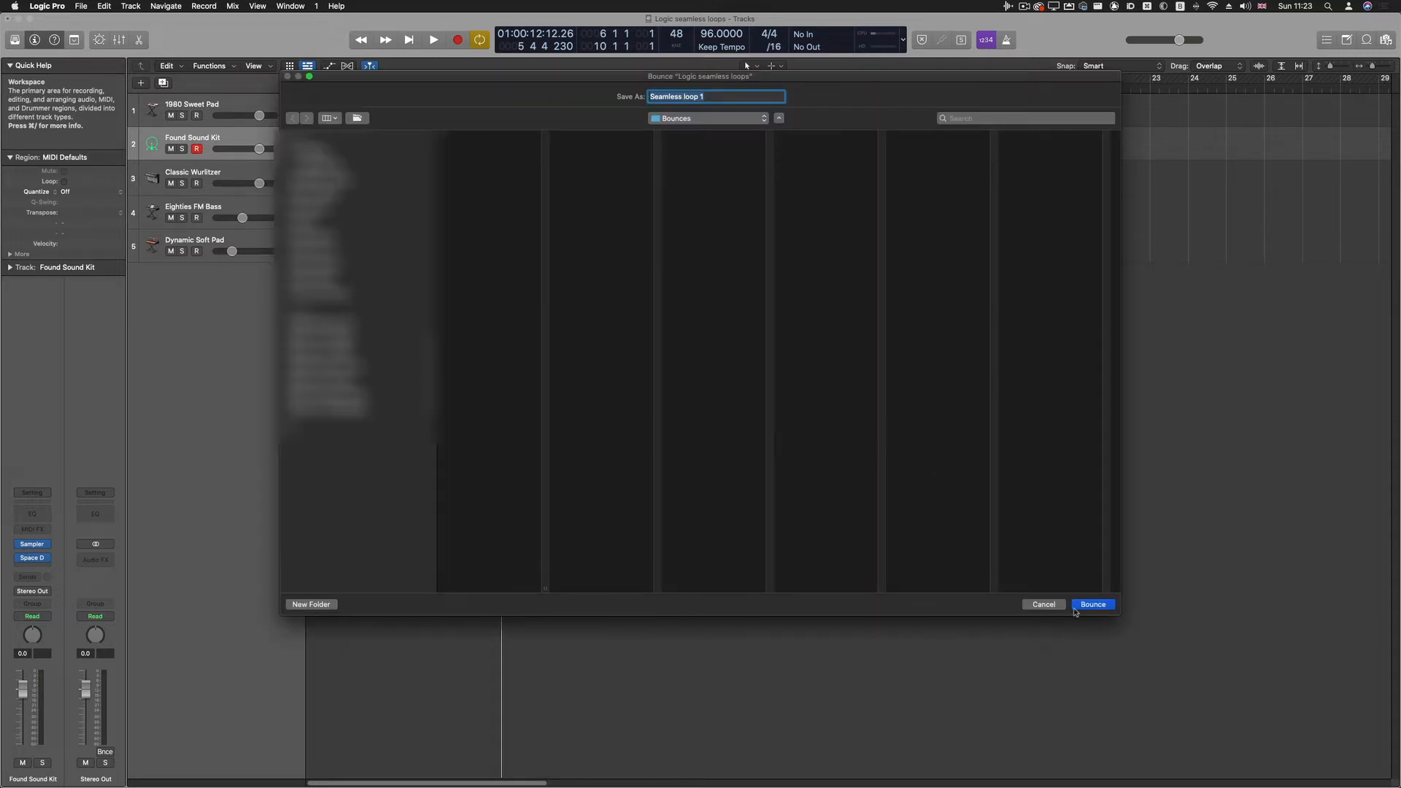
pyautogui.click(1093, 604)
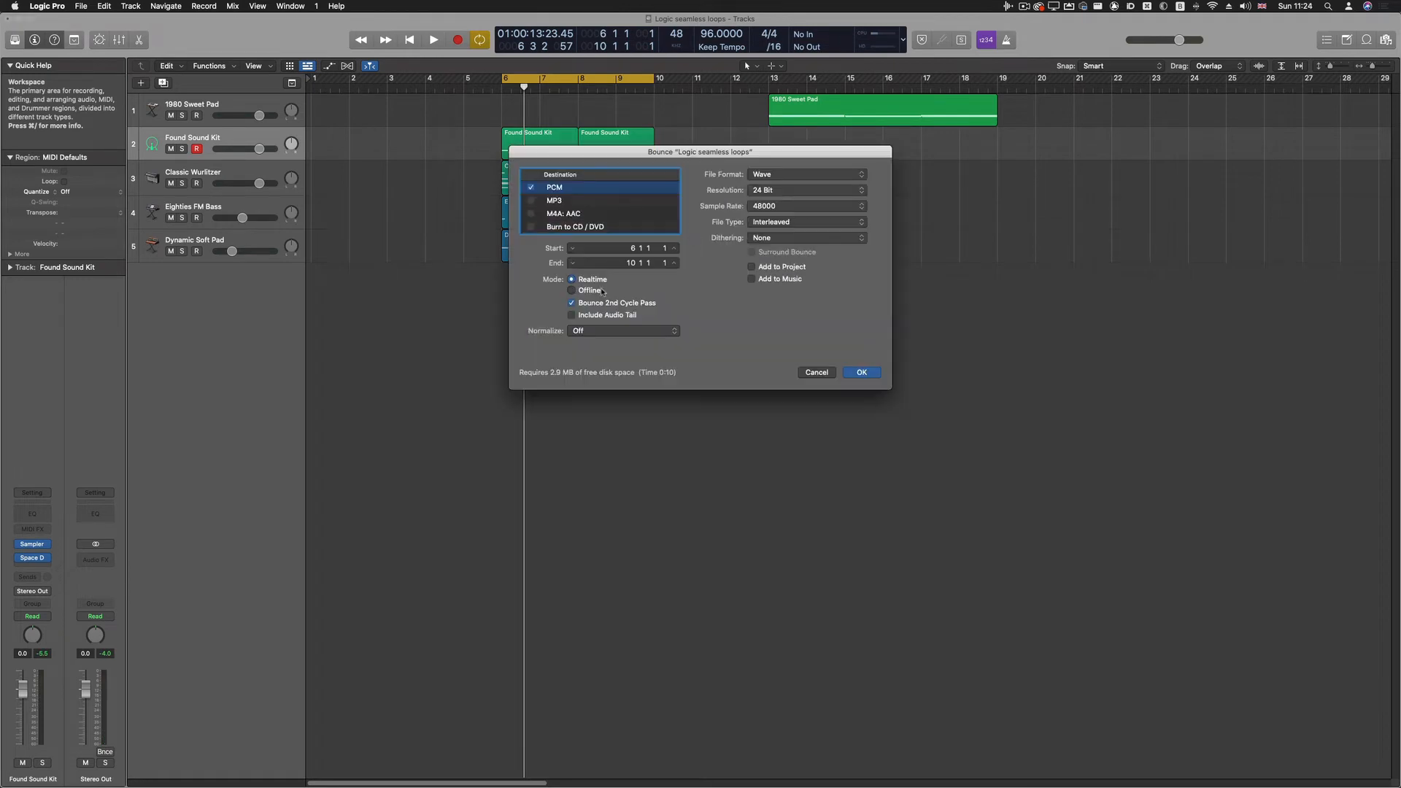
# Step: Bounce the same bars offline as 'Seamless loop Intro', added to the project on a new track
pyautogui.click(572, 290)
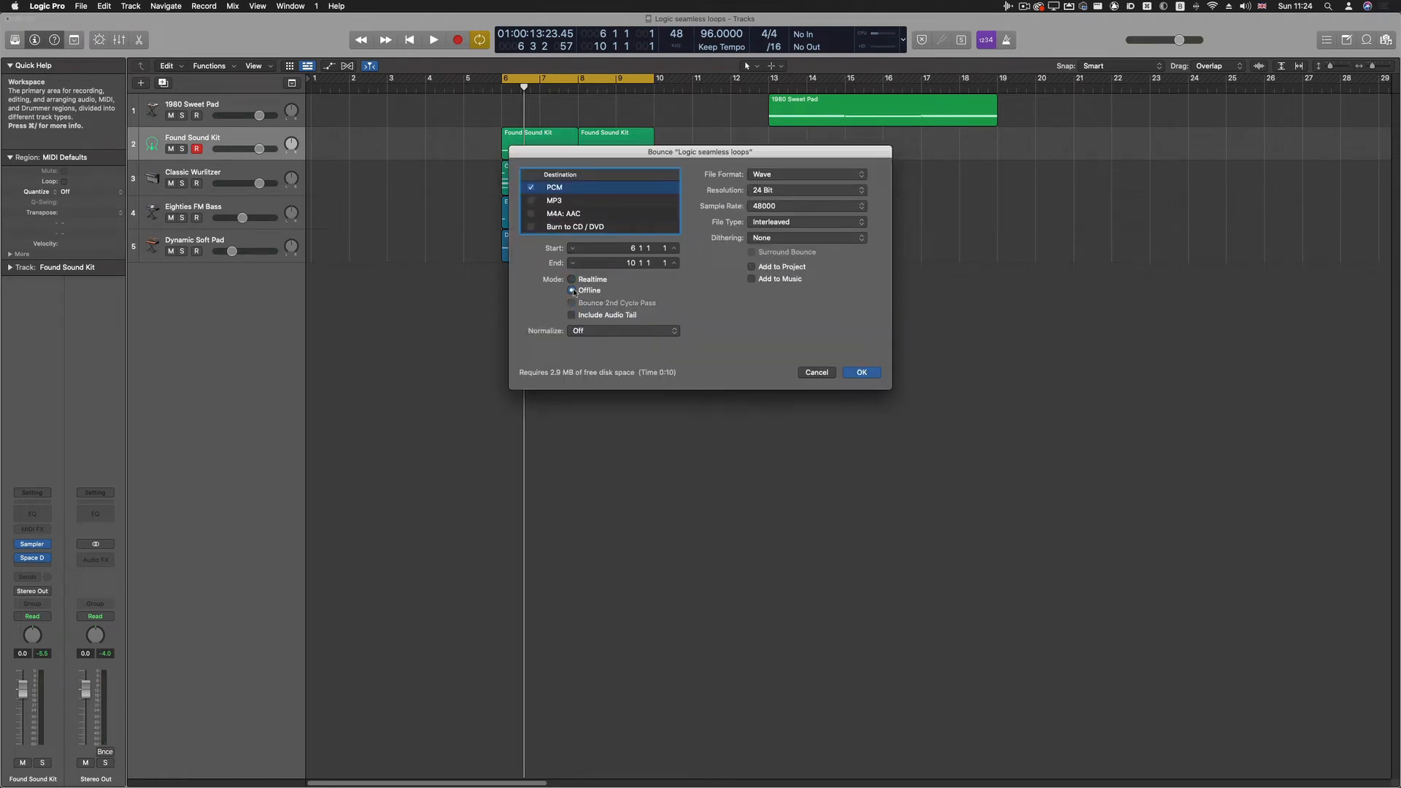
pyautogui.click(572, 289)
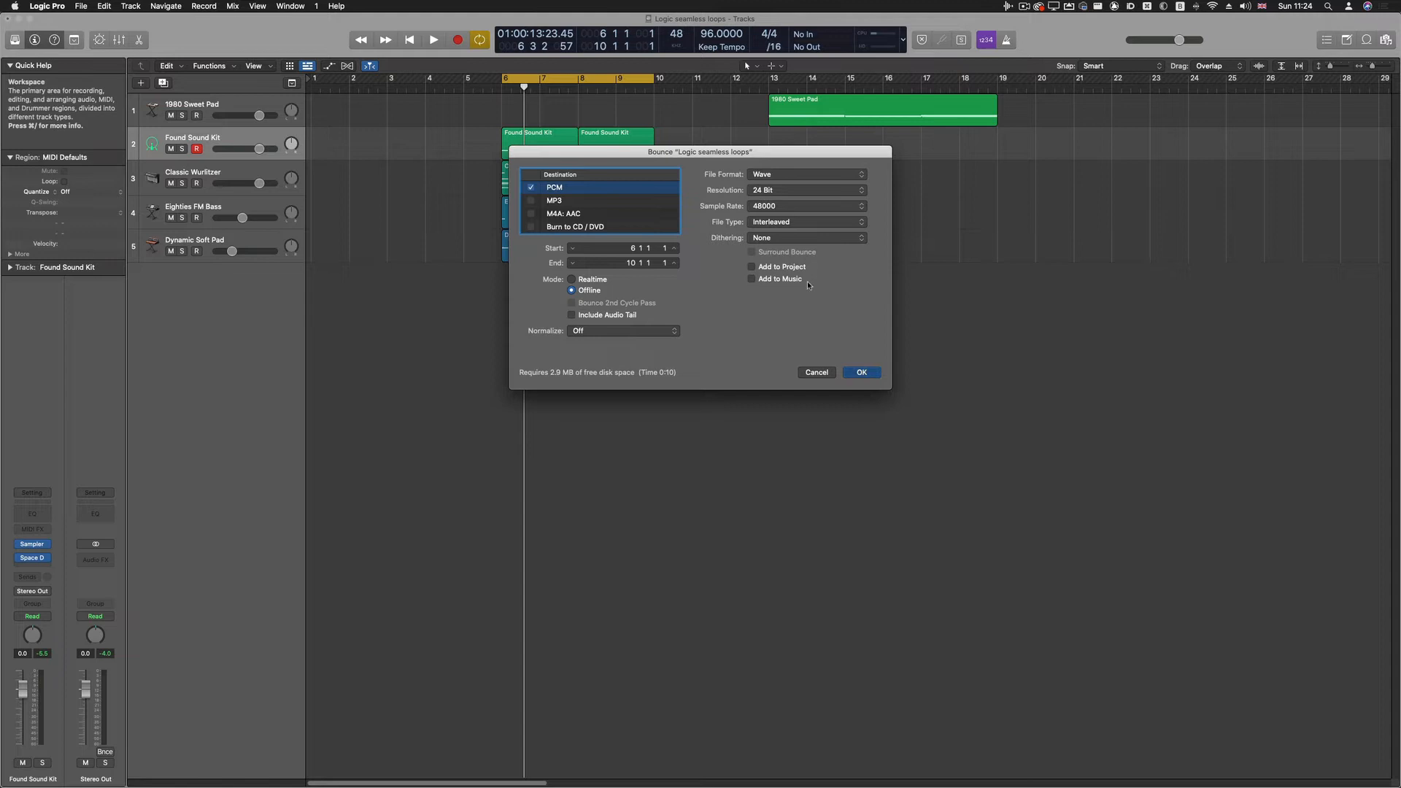
pyautogui.click(860, 372)
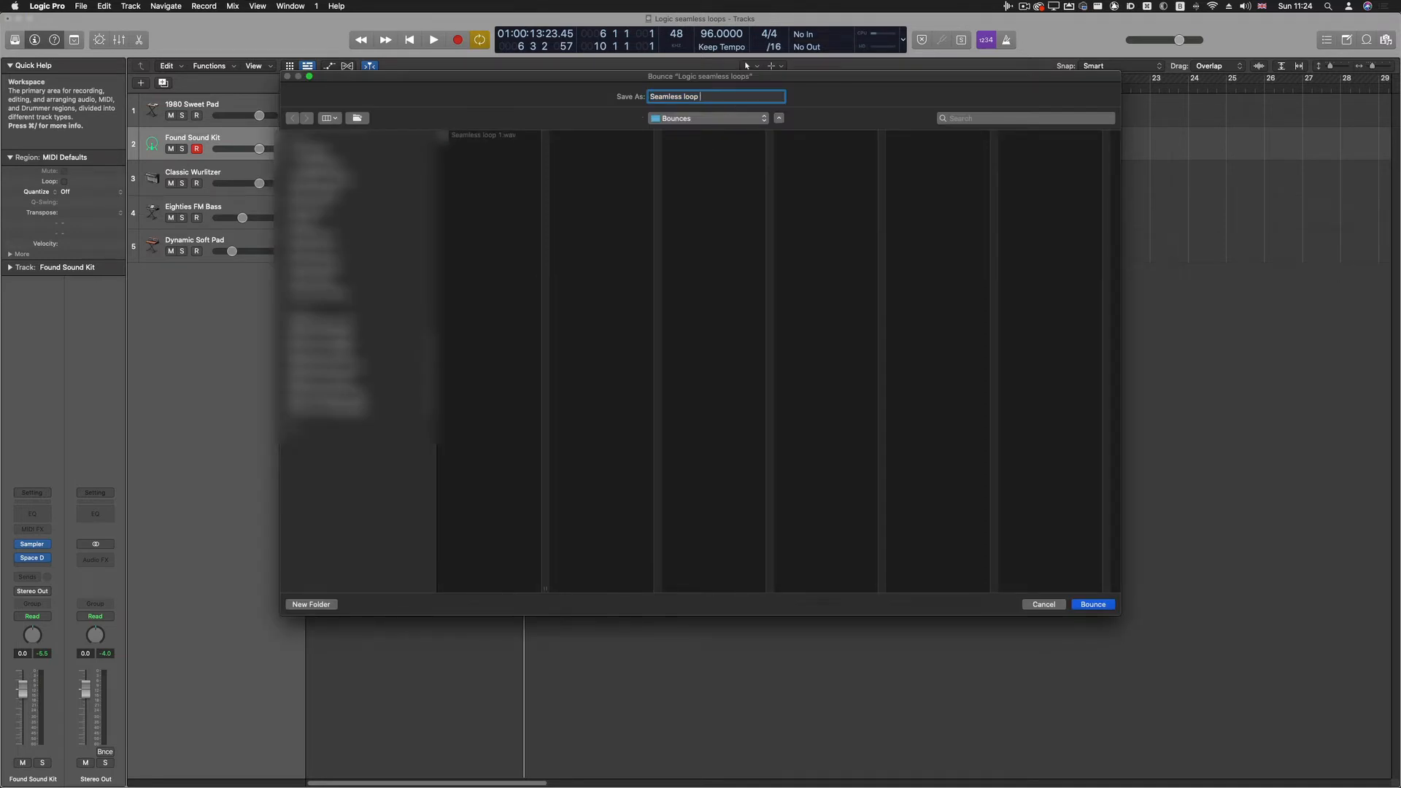
pyautogui.write('Intro')
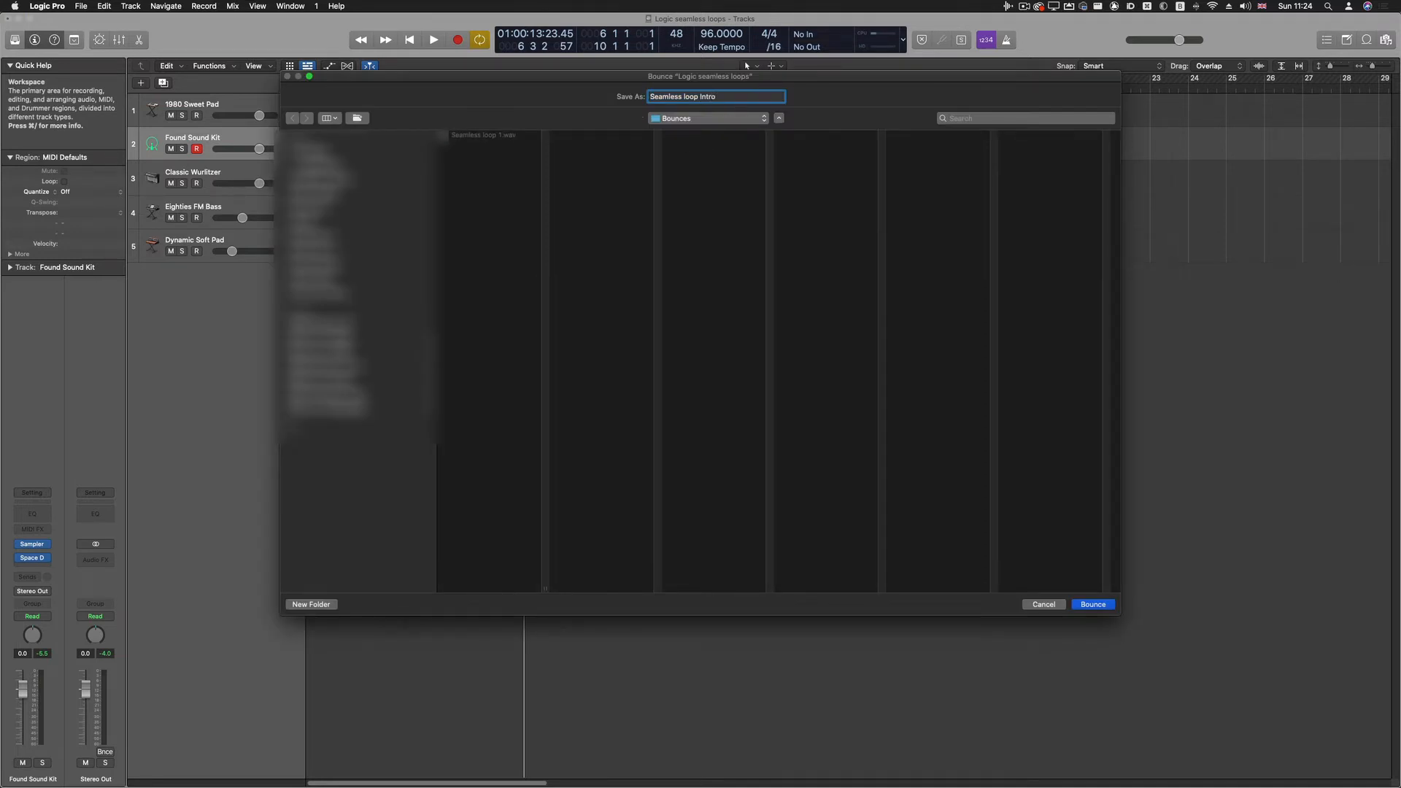
pyautogui.click(1092, 604)
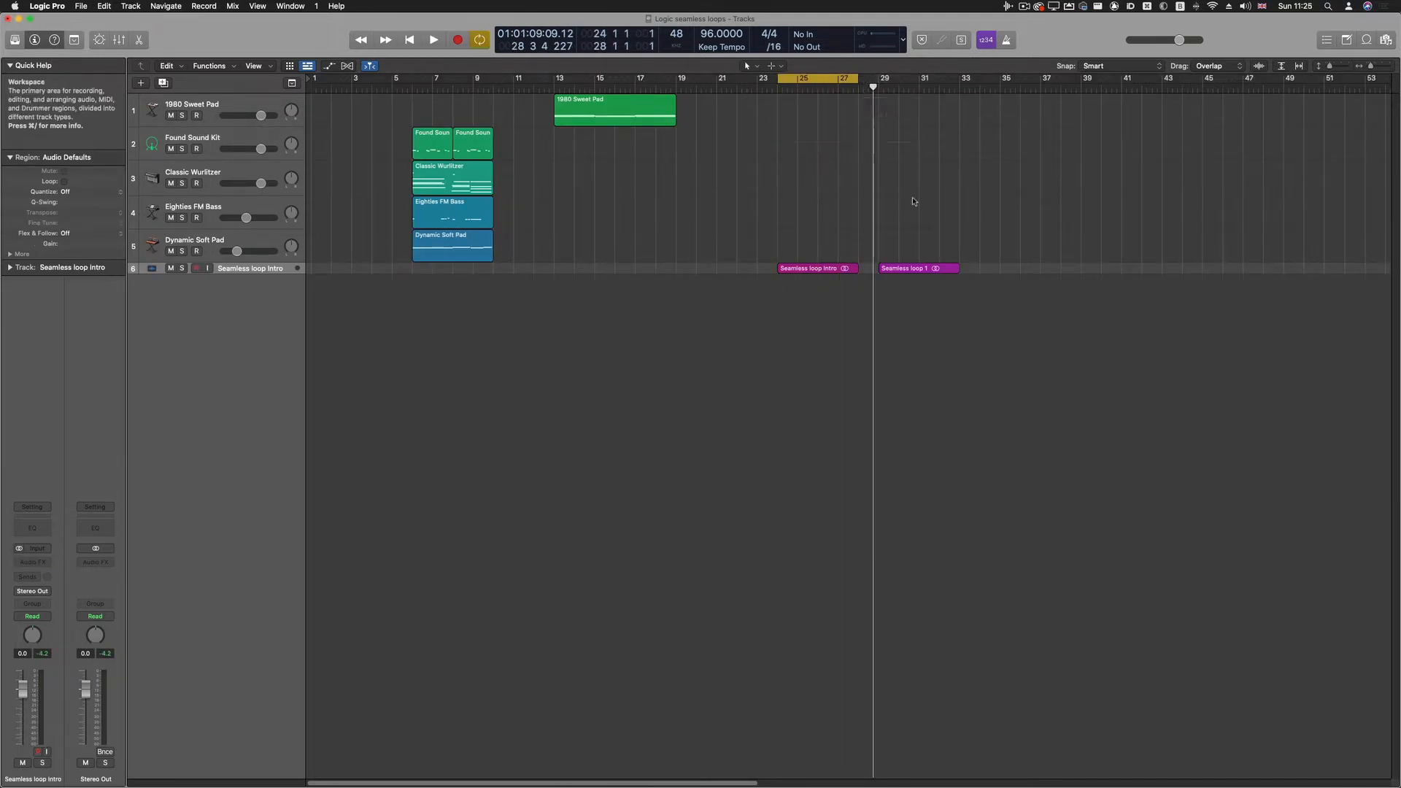
# Step: Set the cycle range to bars 29–32 around the imported loops and start playback
pyautogui.click(432, 40)
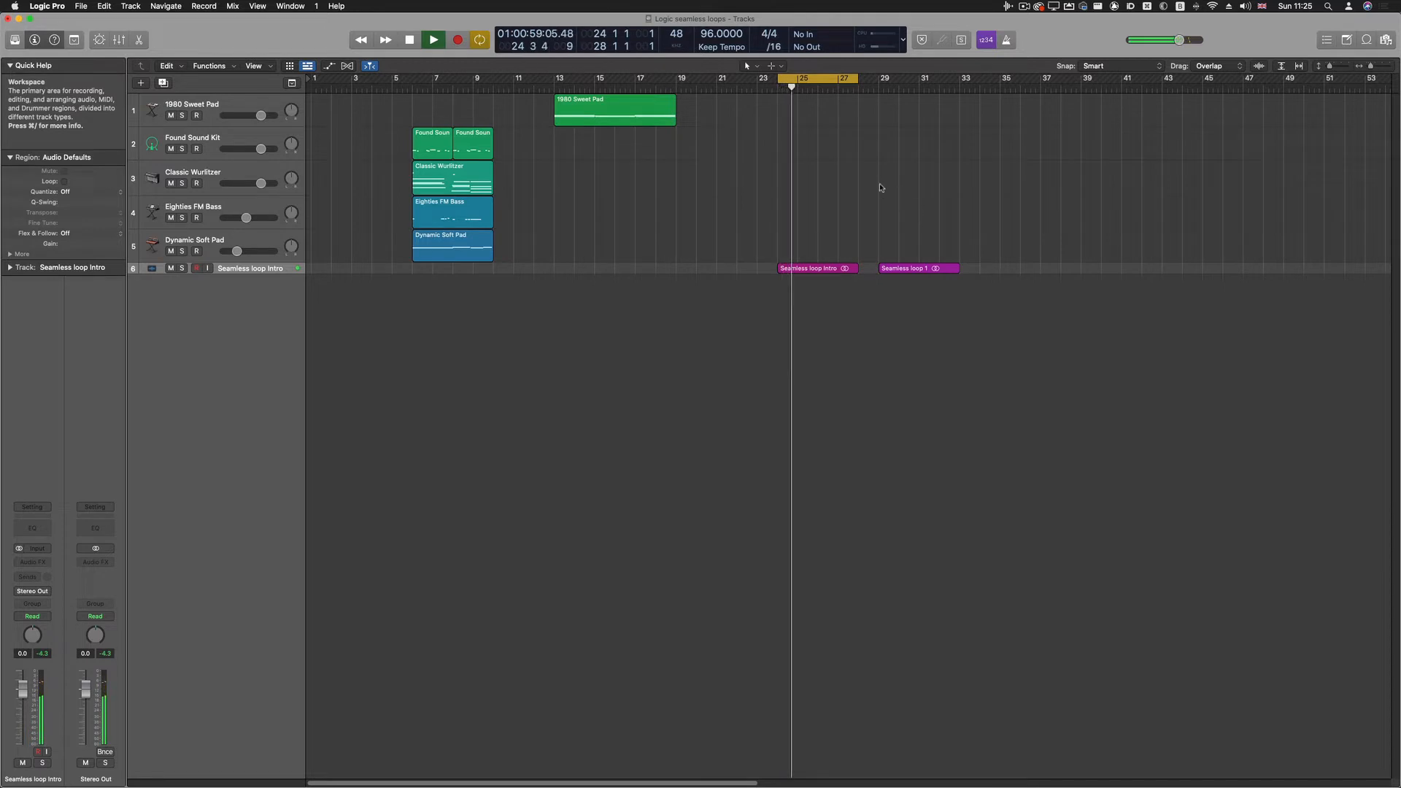
pyautogui.click(457, 39)
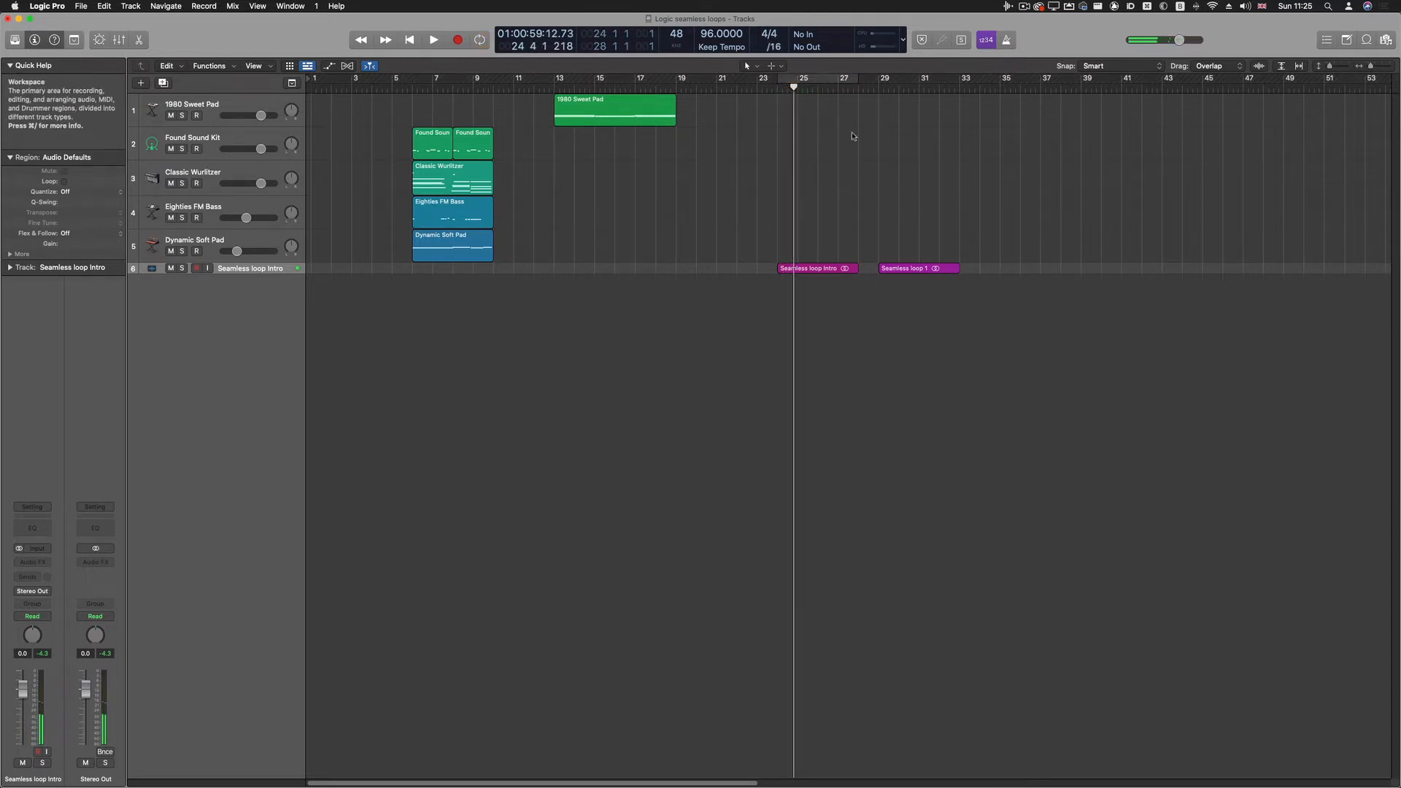
pyautogui.moveTo(435, 80); pyautogui.dragTo(491, 81)
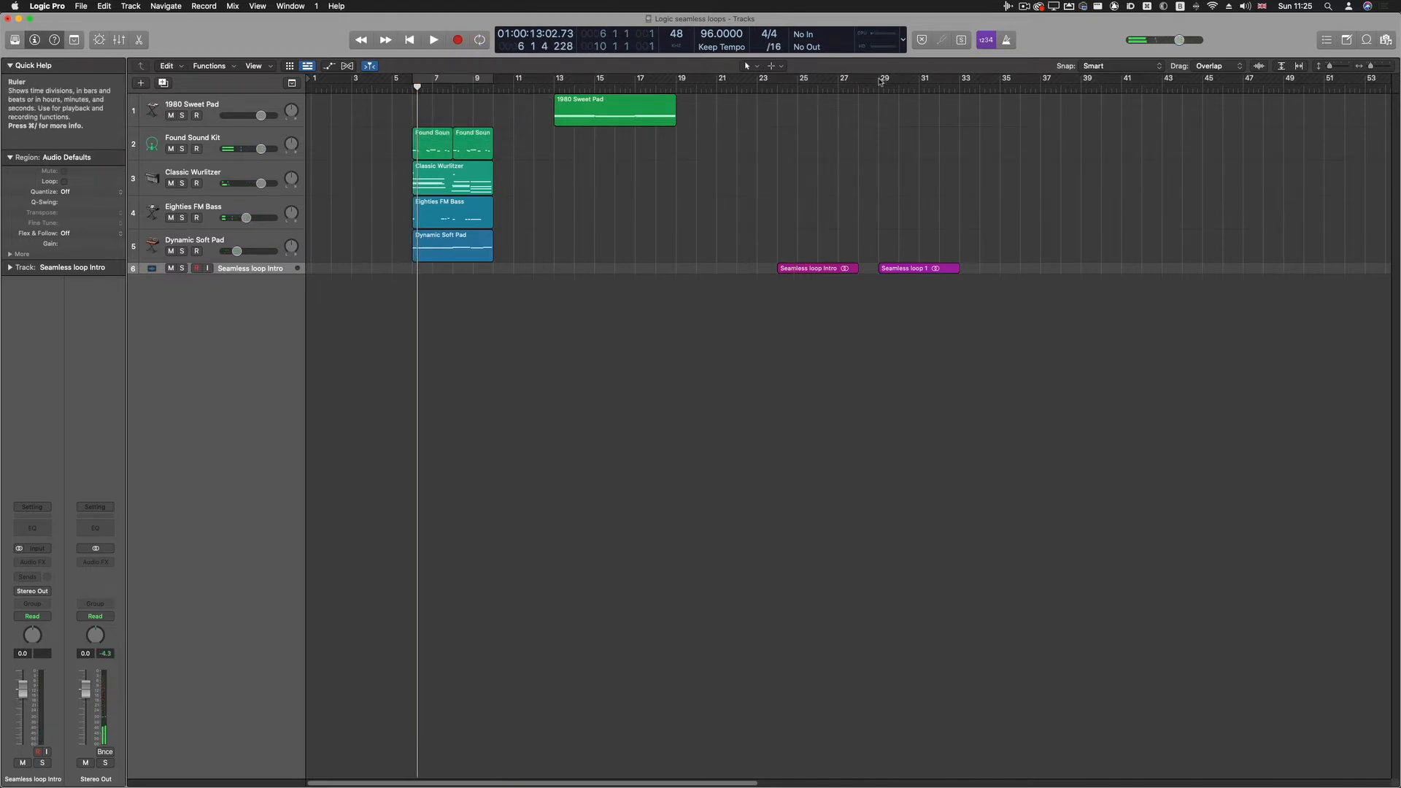
pyautogui.moveTo(881, 86); pyautogui.dragTo(938, 87)
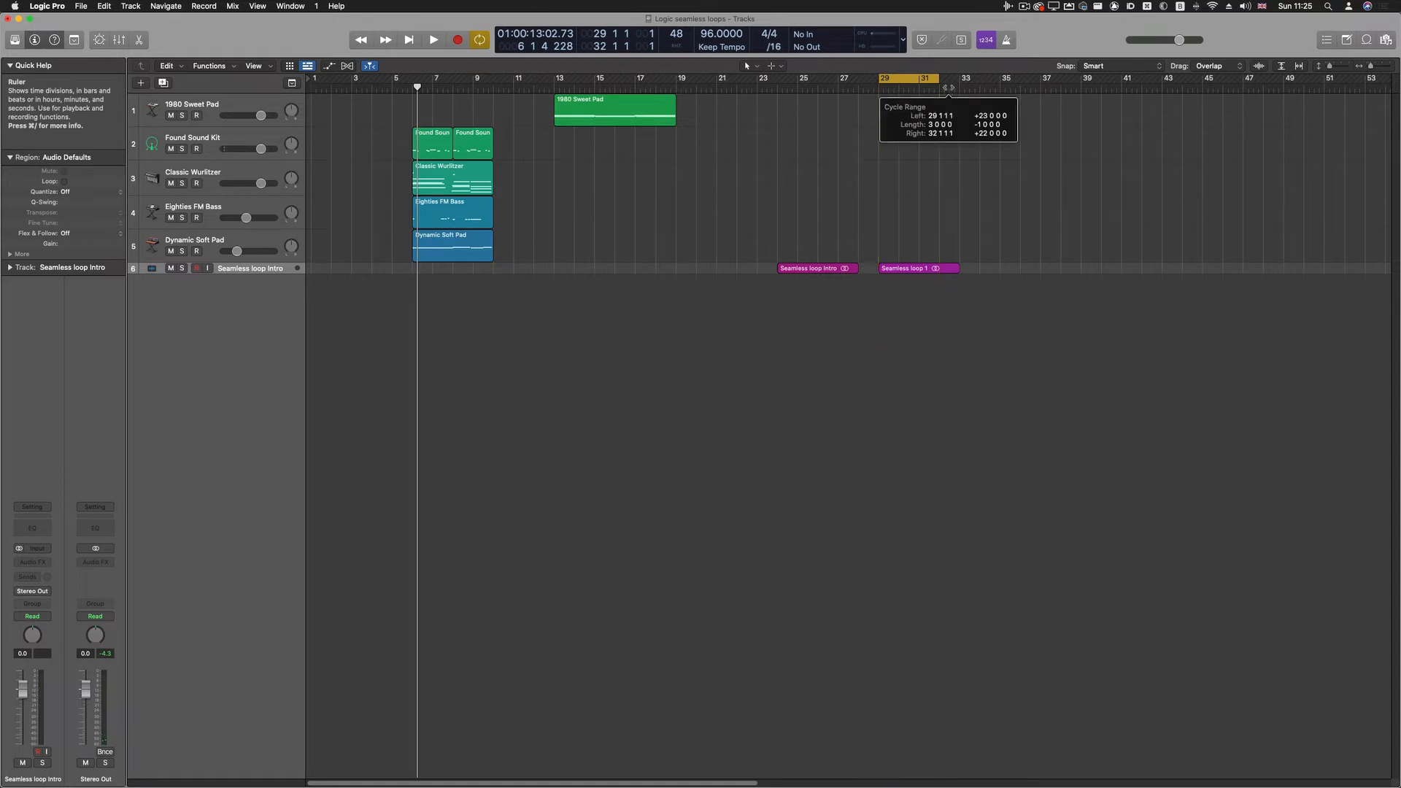
pyautogui.click(432, 39)
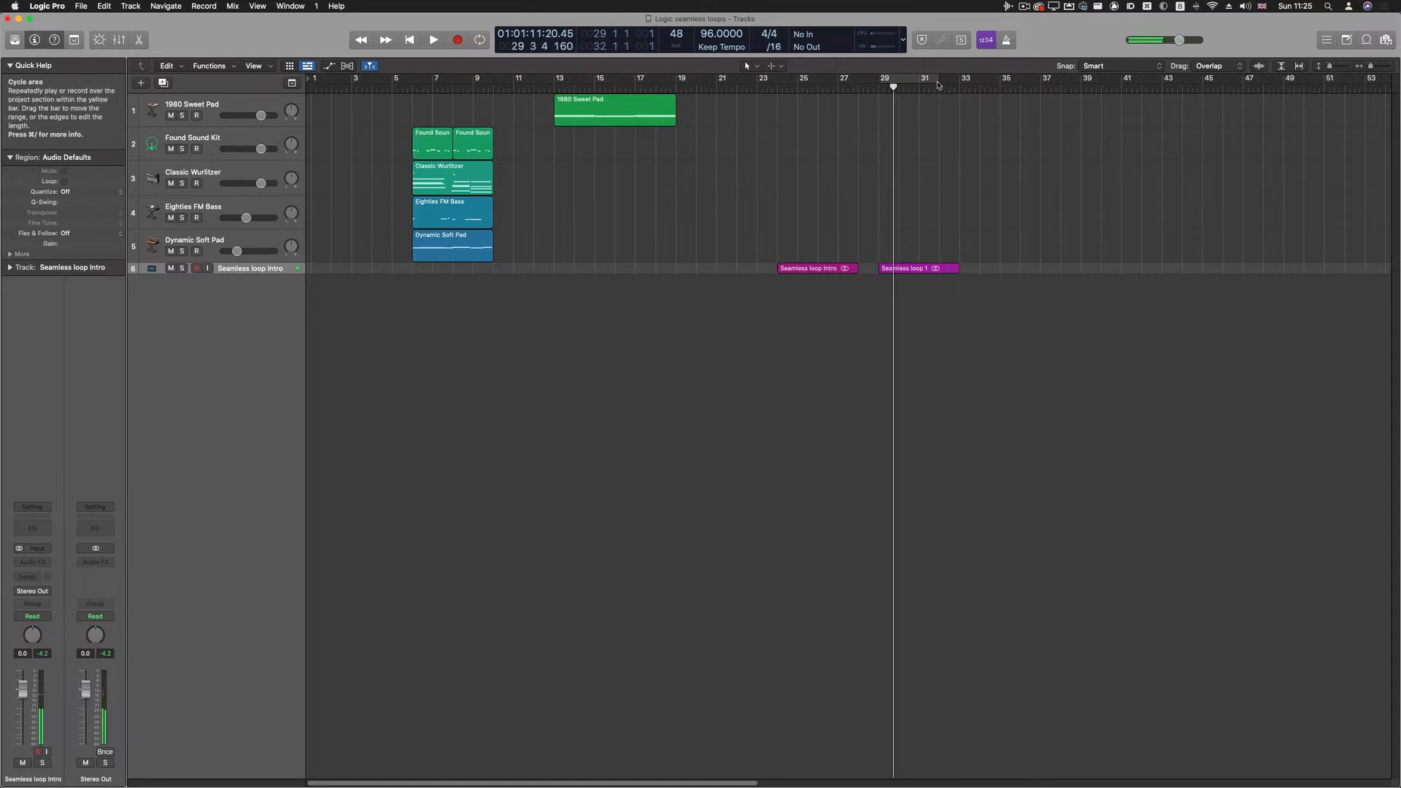
# Step: Audition the Seamless loop 1 region in a cycle, jumping back to the loop start
pyautogui.click(911, 269)
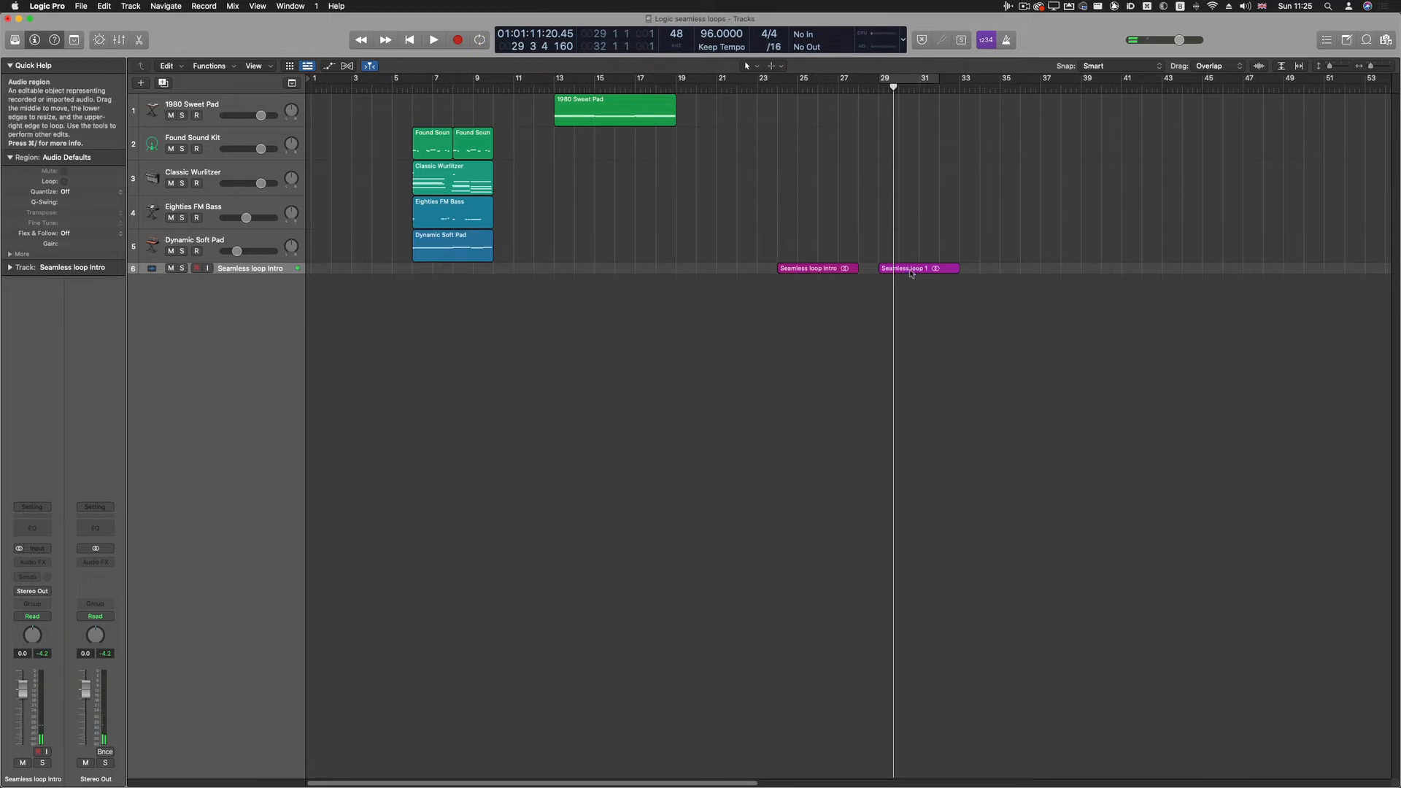
pyautogui.click(918, 268)
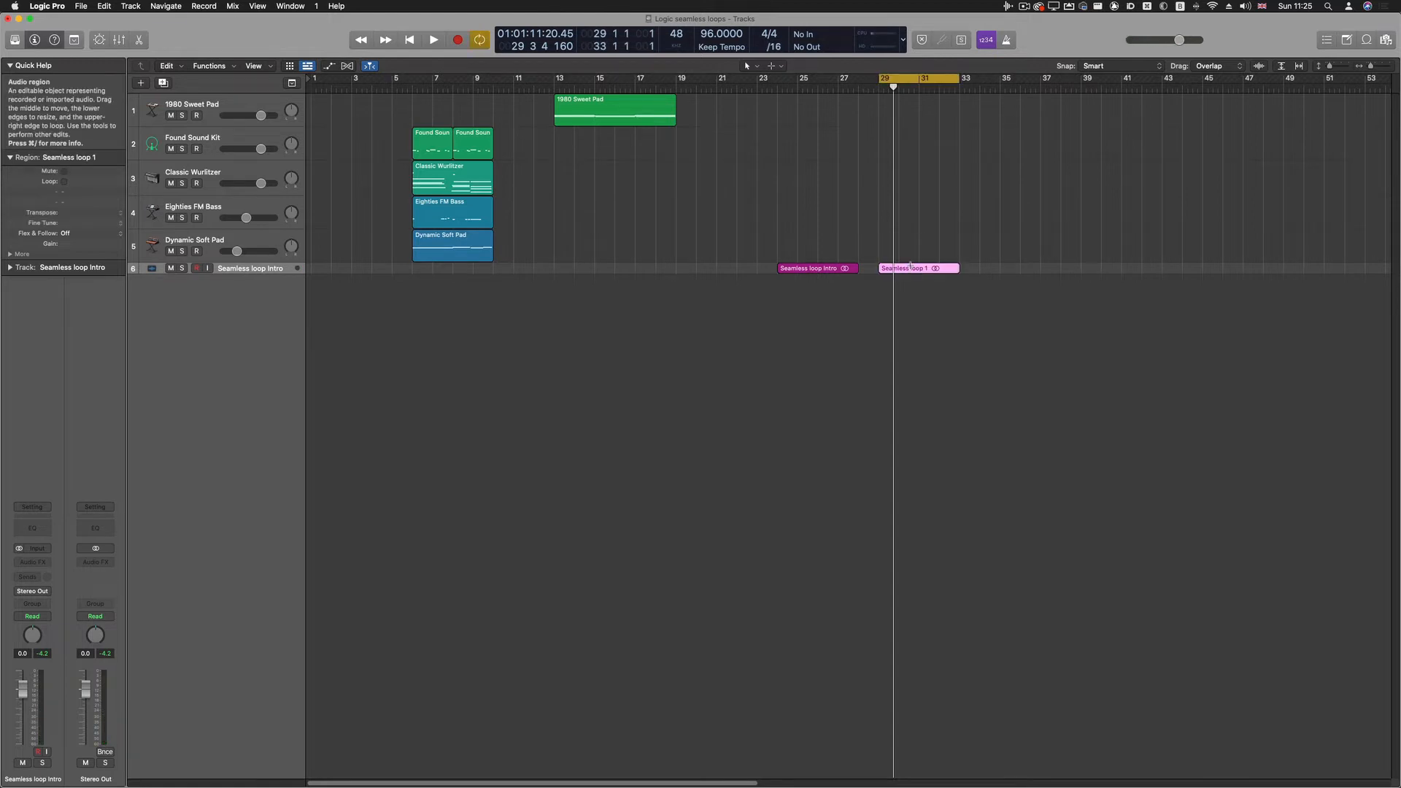
pyautogui.click(432, 39)
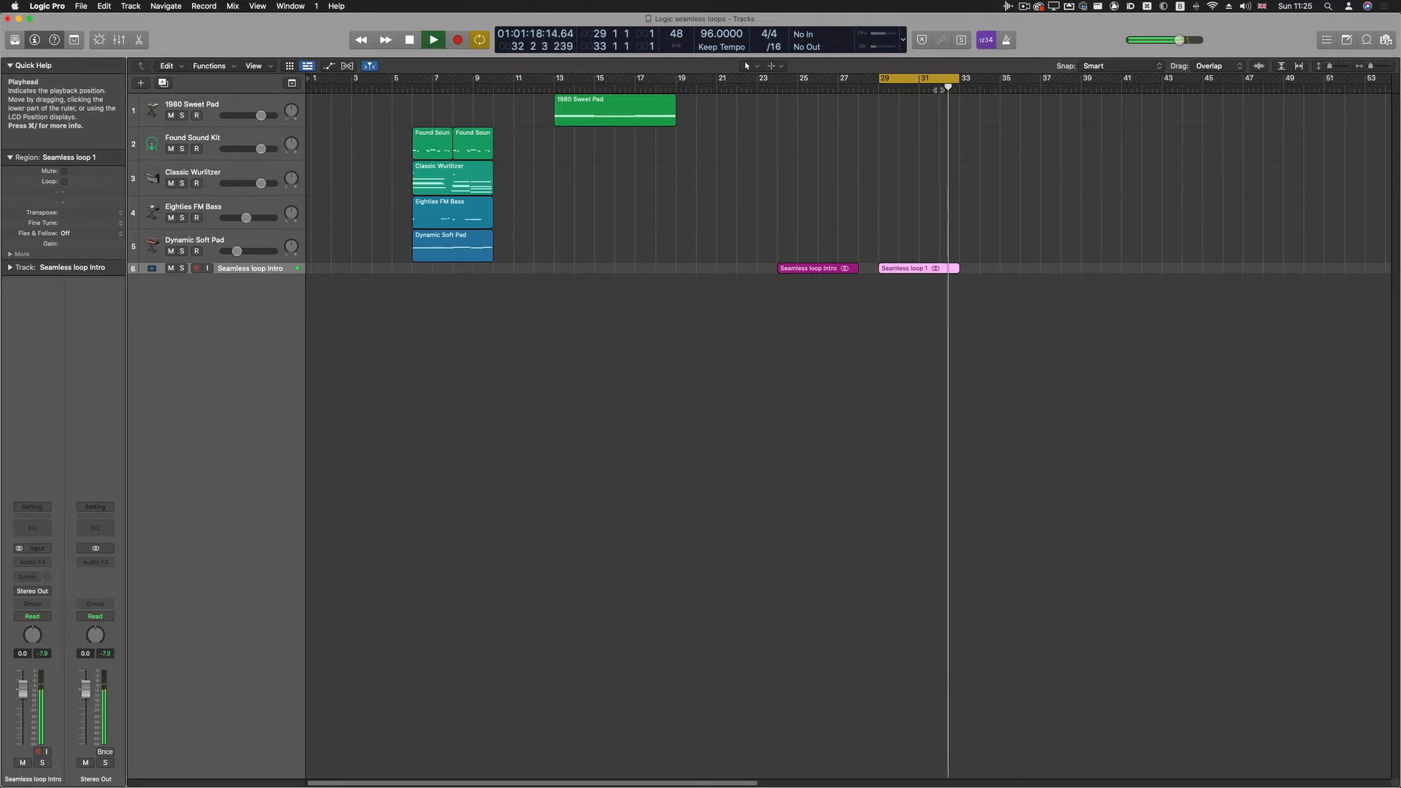
pyautogui.click(883, 79)
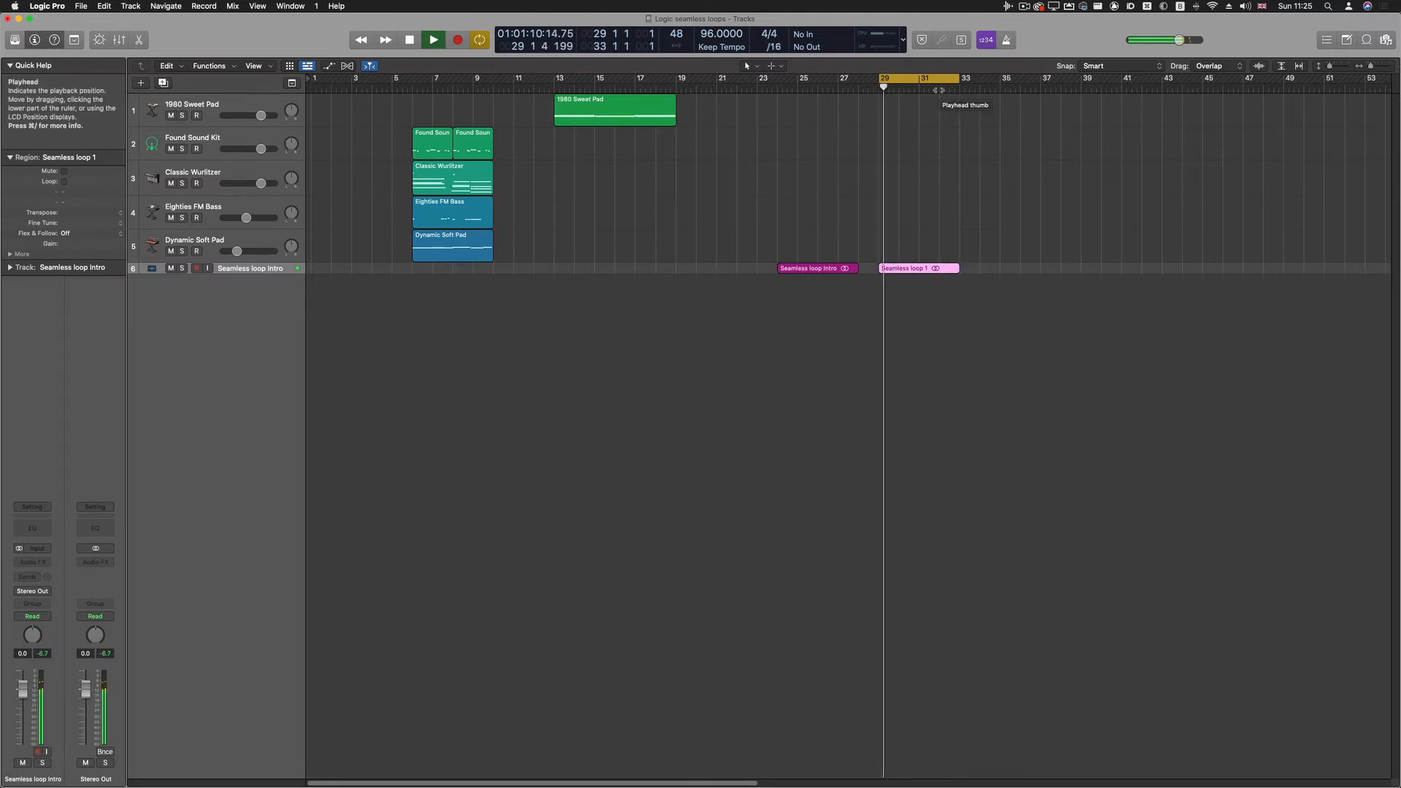
pyautogui.click(432, 39)
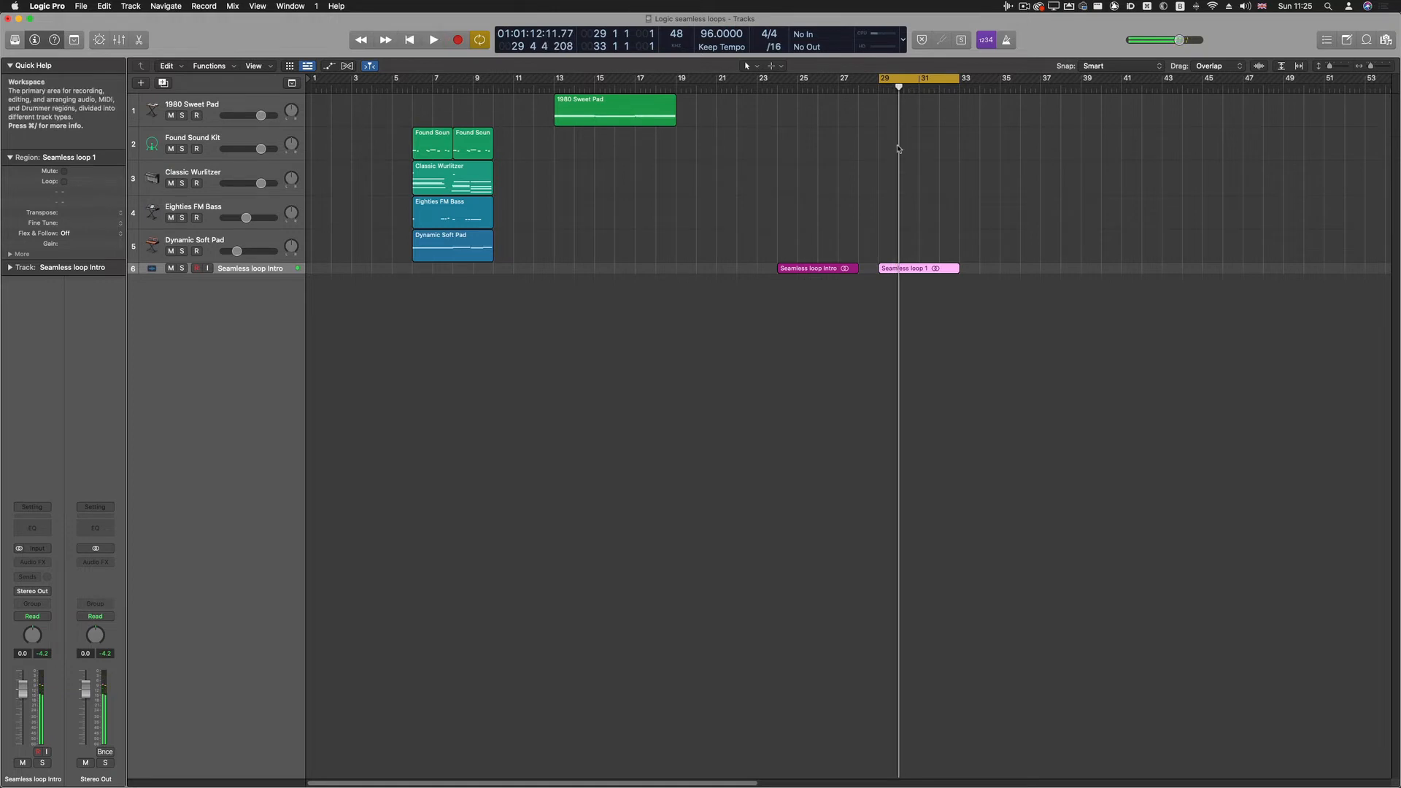
# Step: Audition the Seamless loop Intro region in a cycle matching its length
pyautogui.click(810, 268)
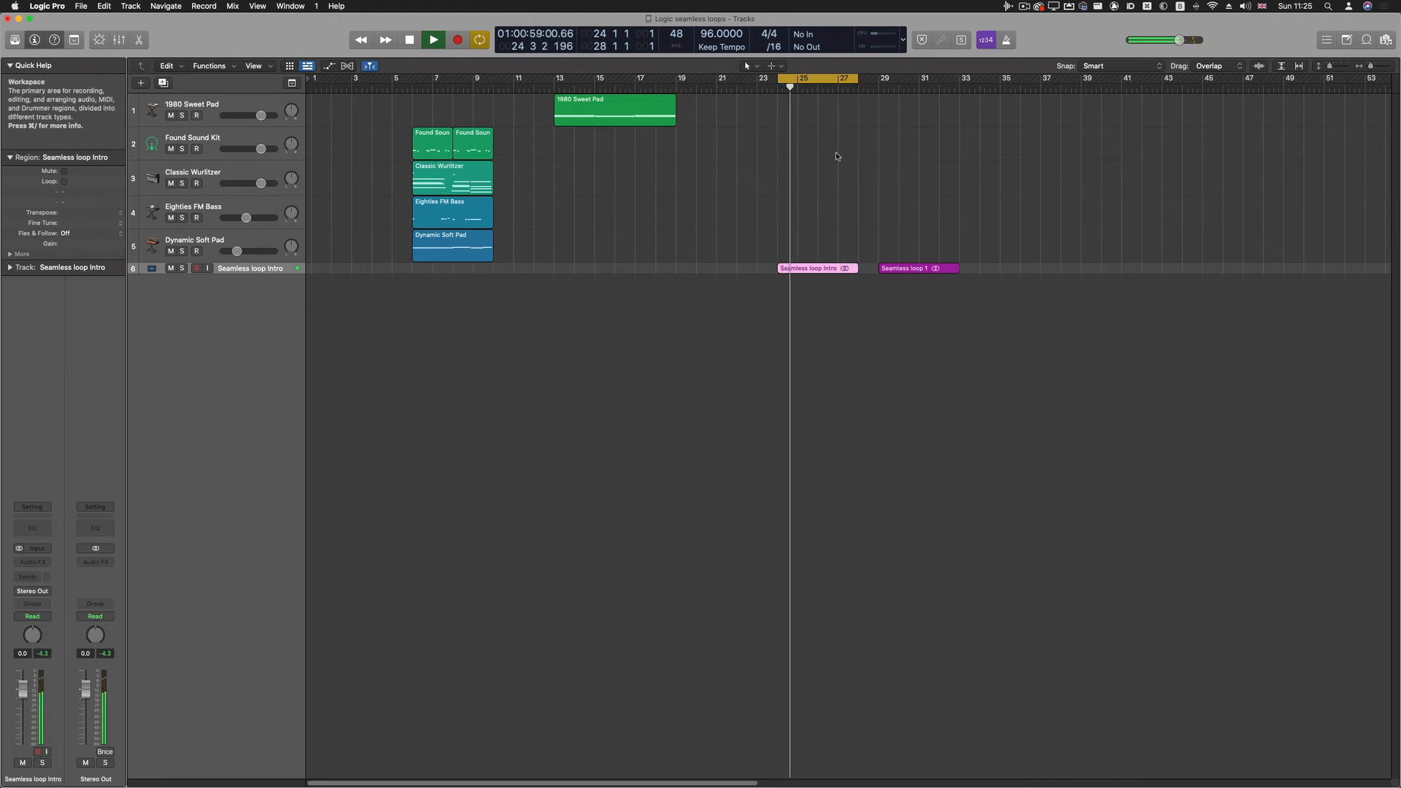
pyautogui.click(456, 39)
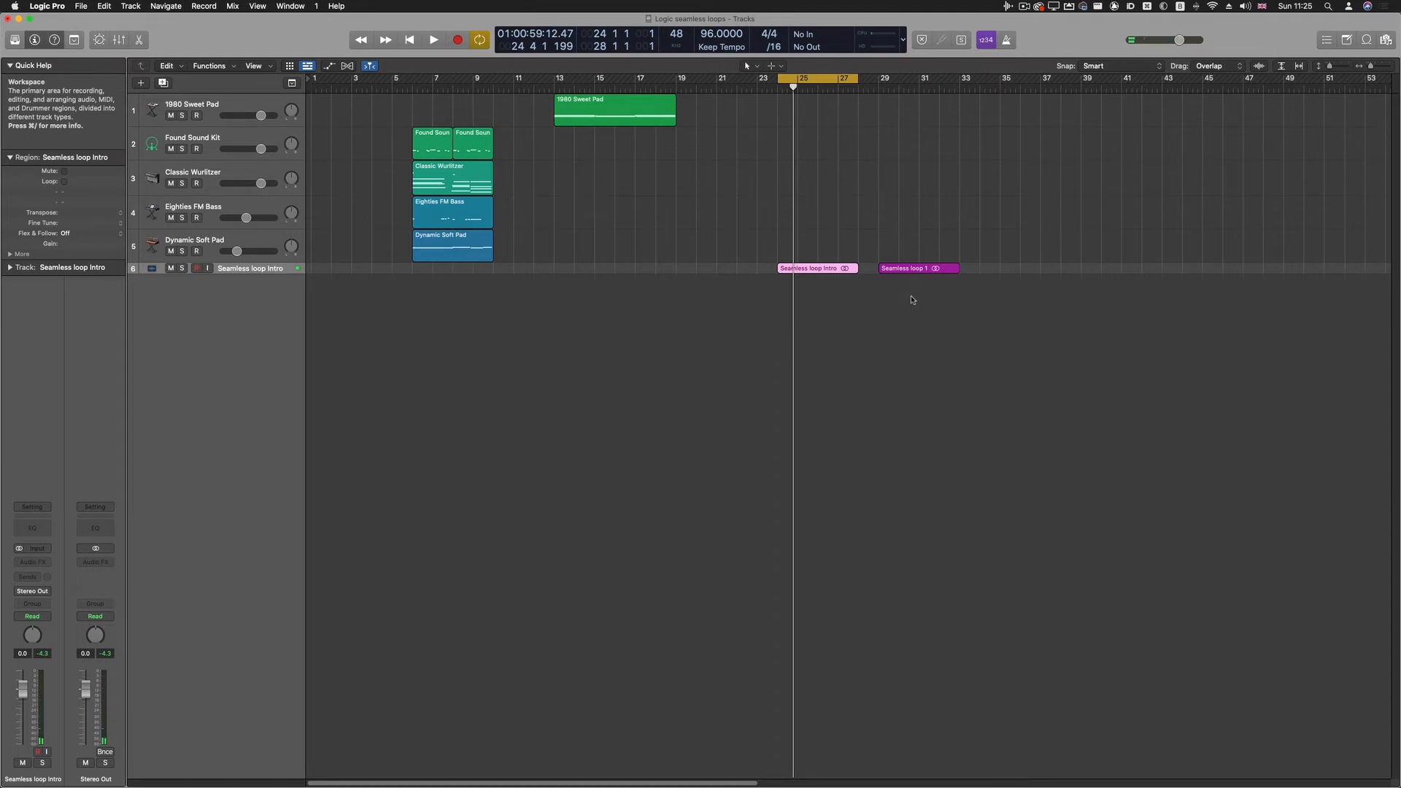
pyautogui.moveTo(874, 307)
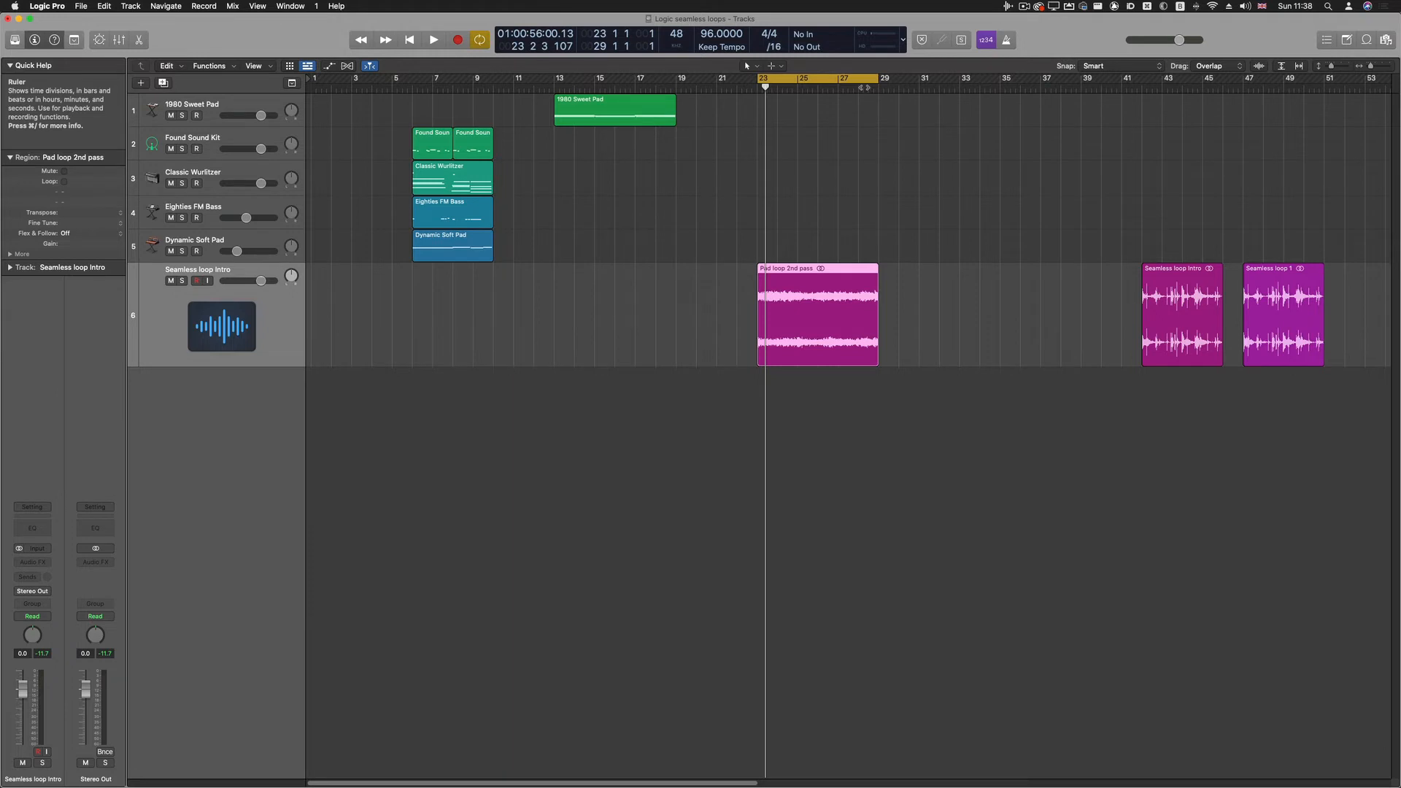
pyautogui.moveTo(821, 121)
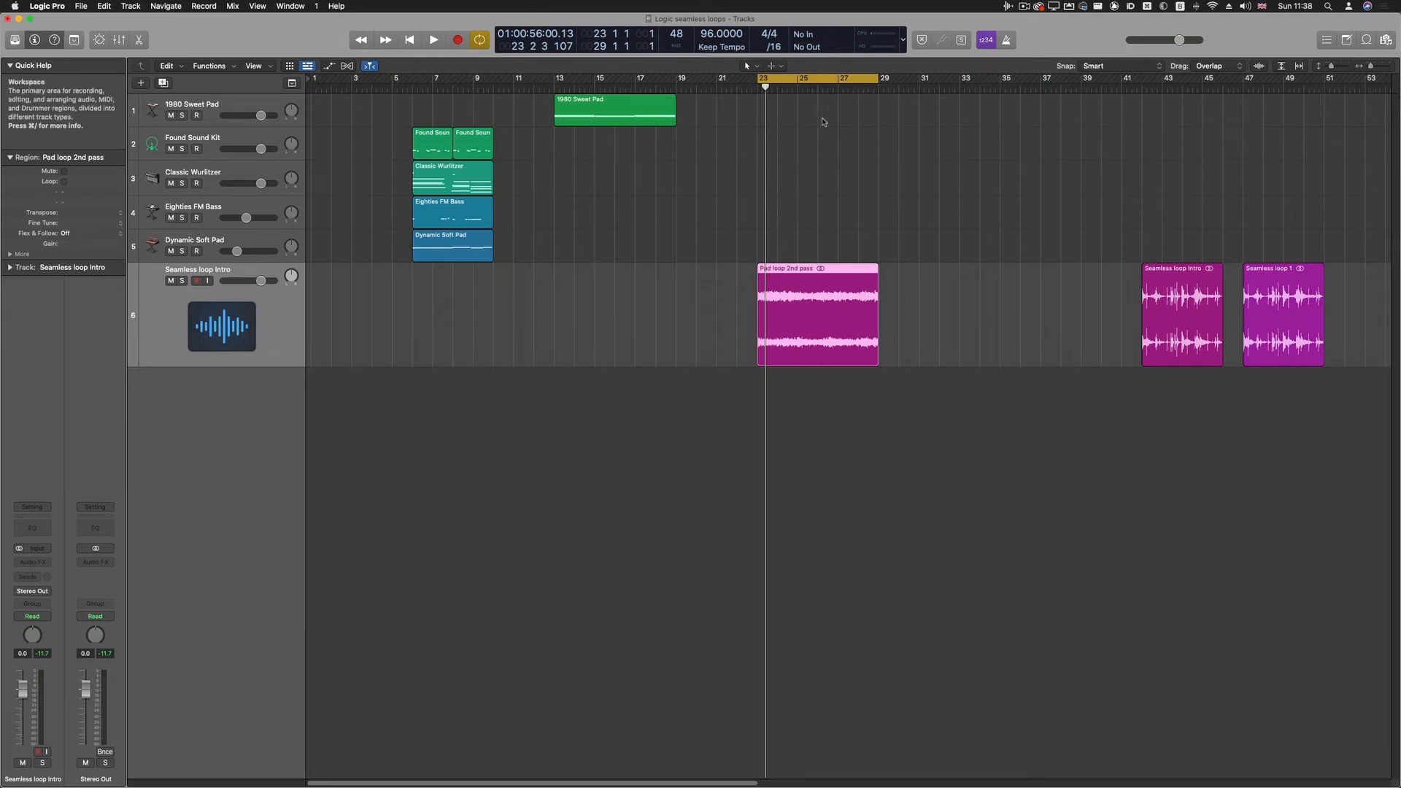
pyautogui.click(432, 40)
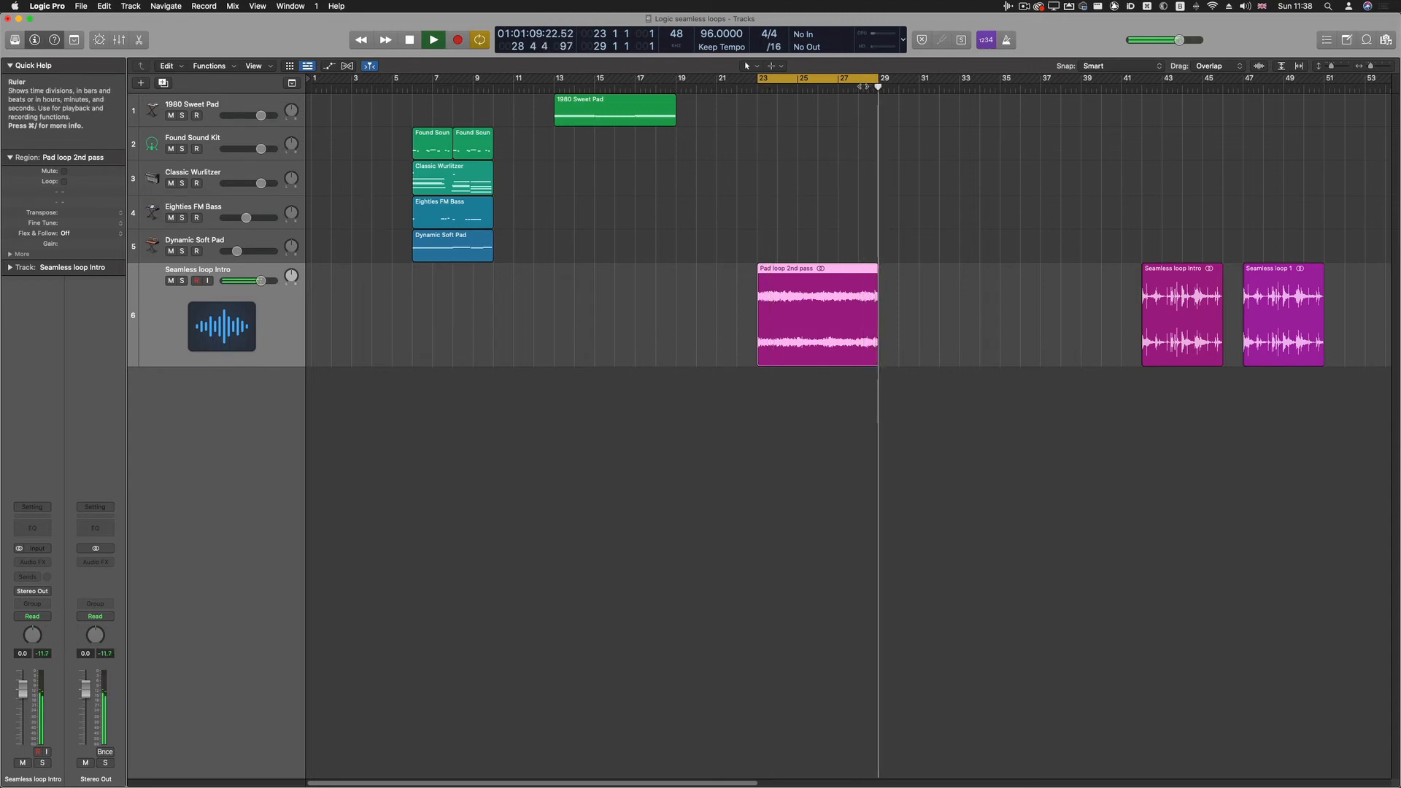
pyautogui.click(432, 40)
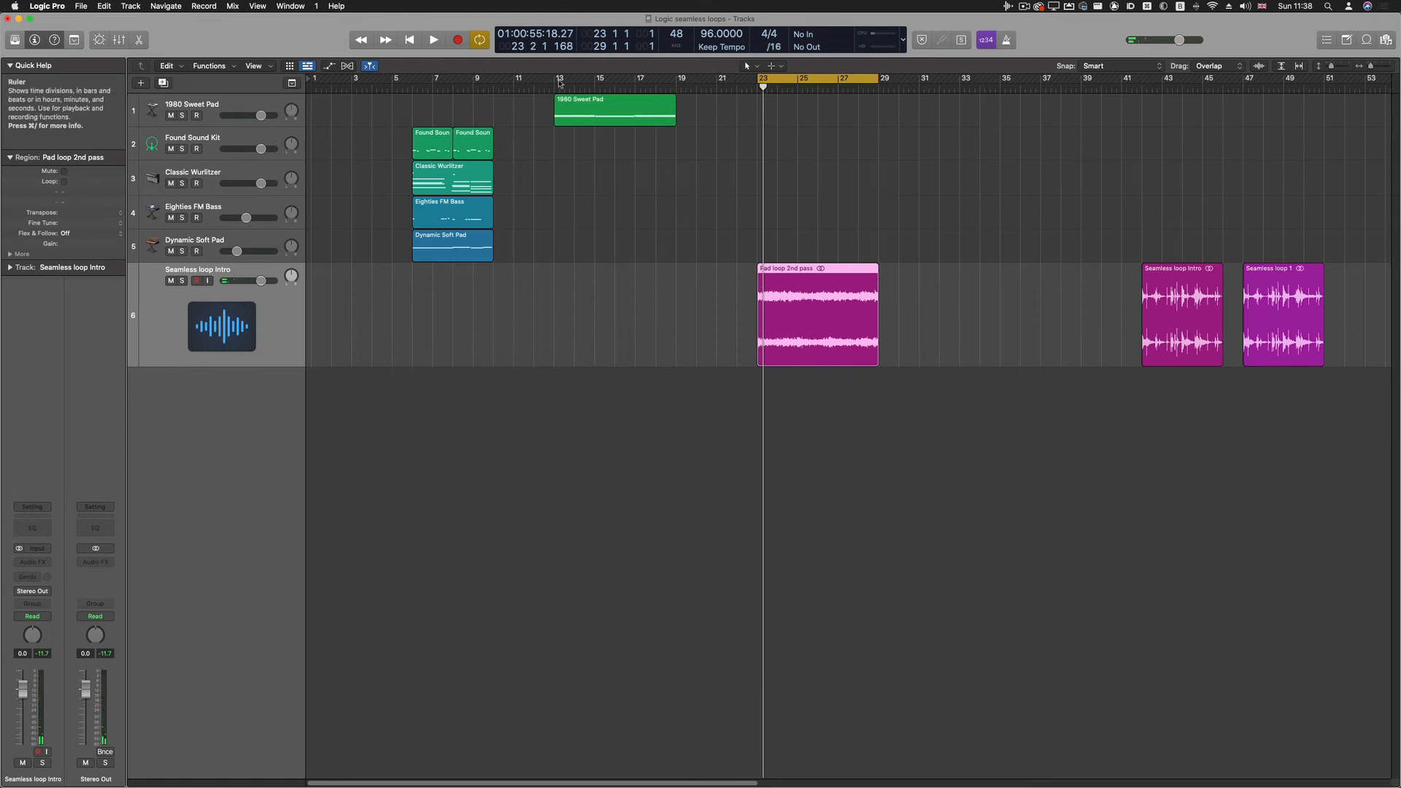
pyautogui.moveTo(559, 79); pyautogui.dragTo(636, 78)
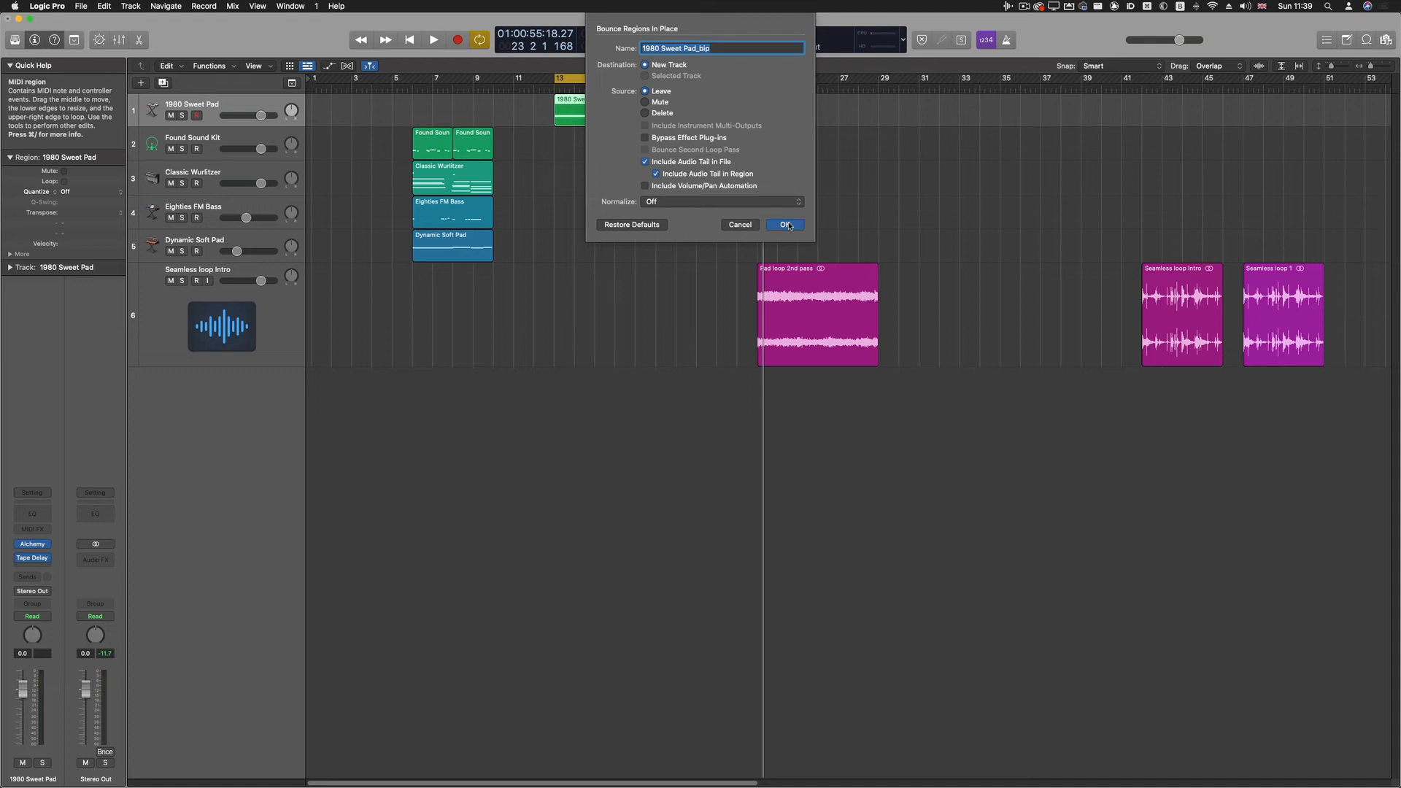
# Step: Bounce the 1980 Sweet Pad in place to a new track, including its audio tail
pyautogui.click(783, 225)
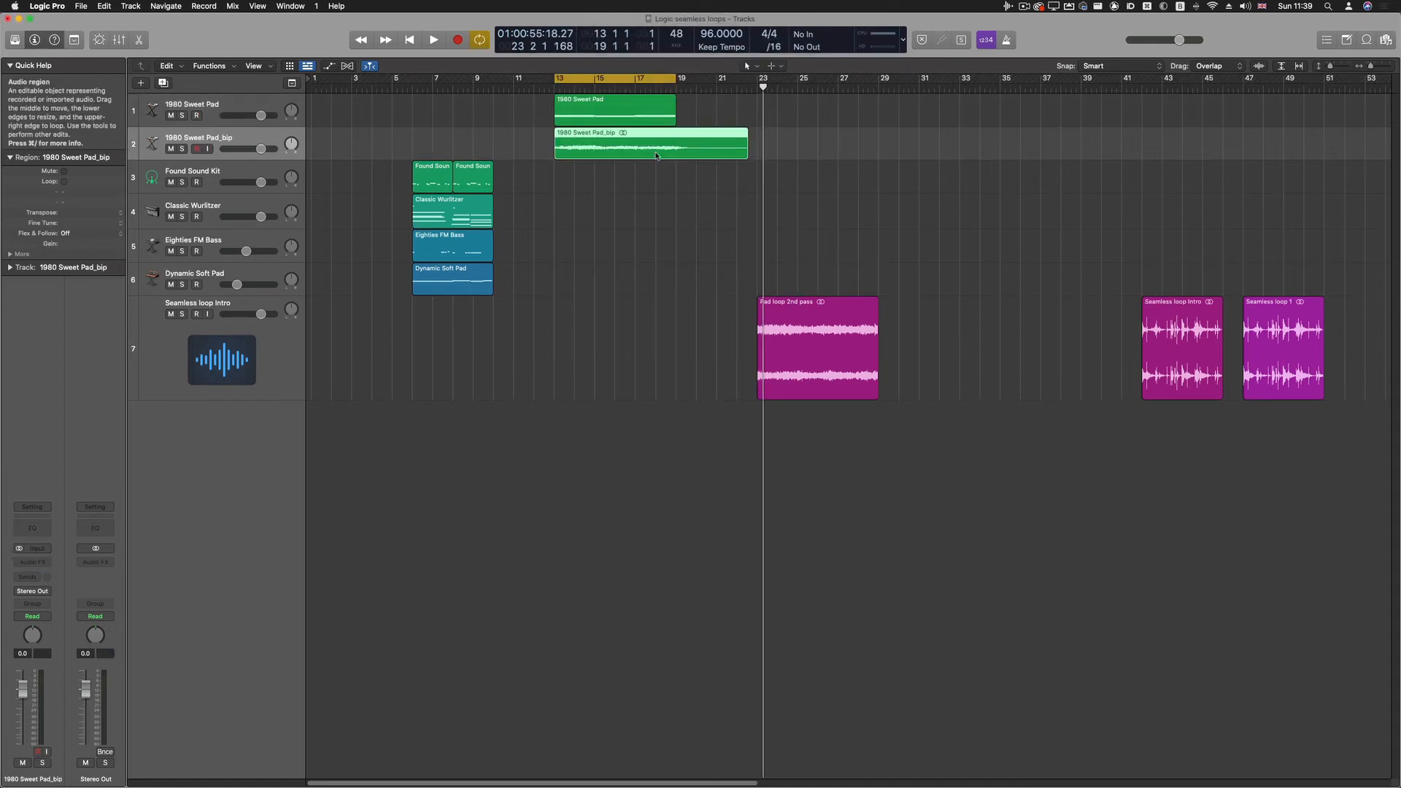
# Step: Move the _bip pad to bar 23 and place its split-off tail at bar 23 on Audio 3
pyautogui.moveTo(651, 143); pyautogui.dragTo(851, 143)
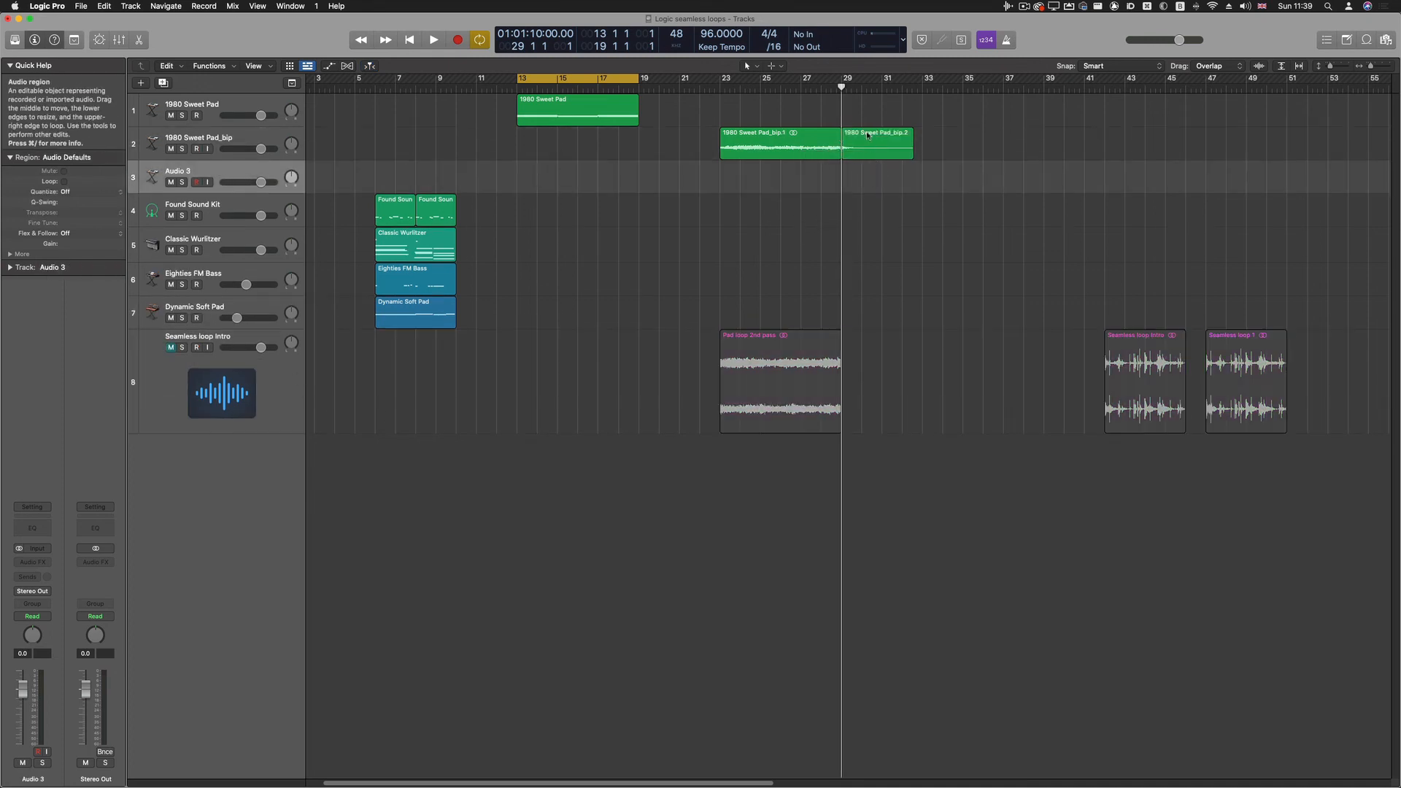
pyautogui.moveTo(872, 143); pyautogui.dragTo(754, 178)
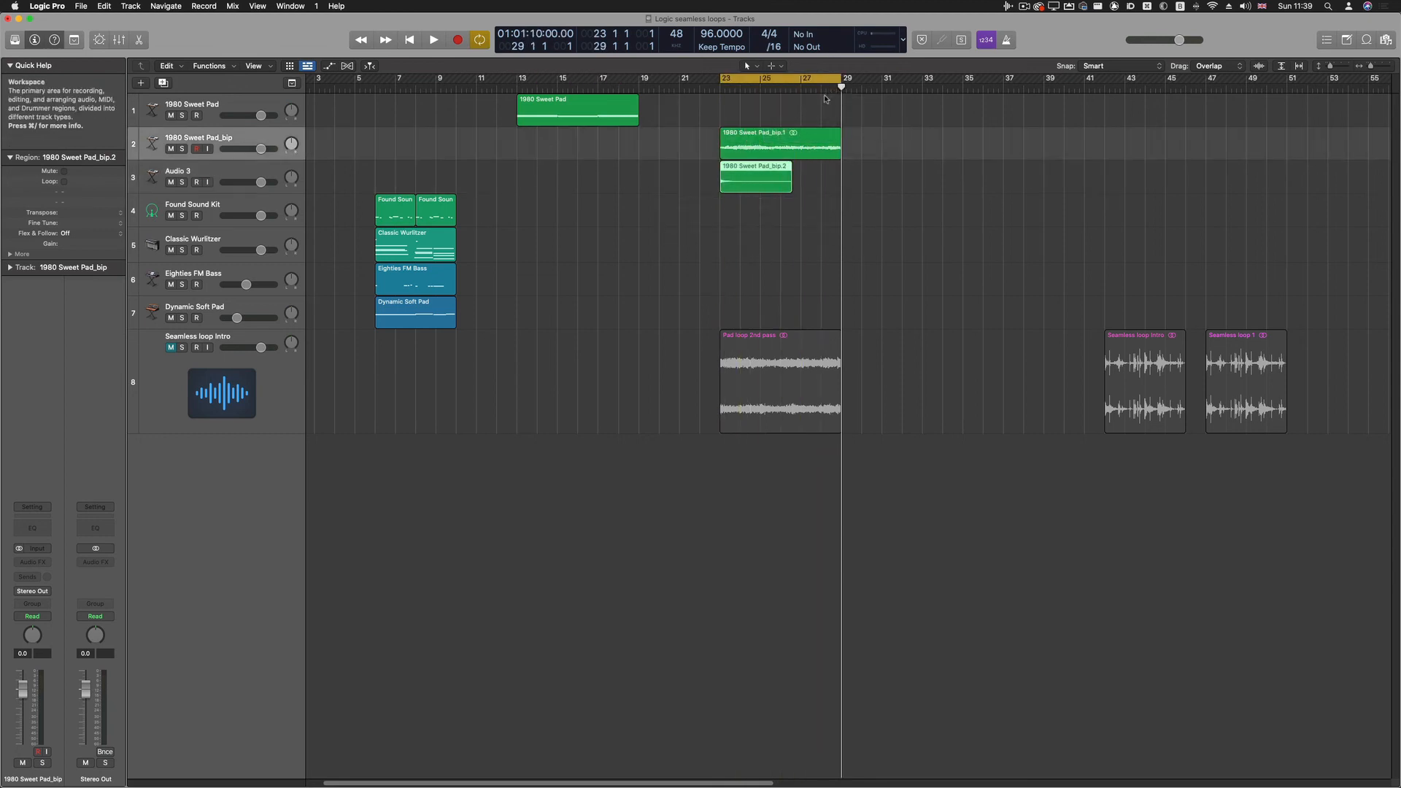
# Step: Play the loop to check the pad with its relocated reverb tail
pyautogui.click(433, 39)
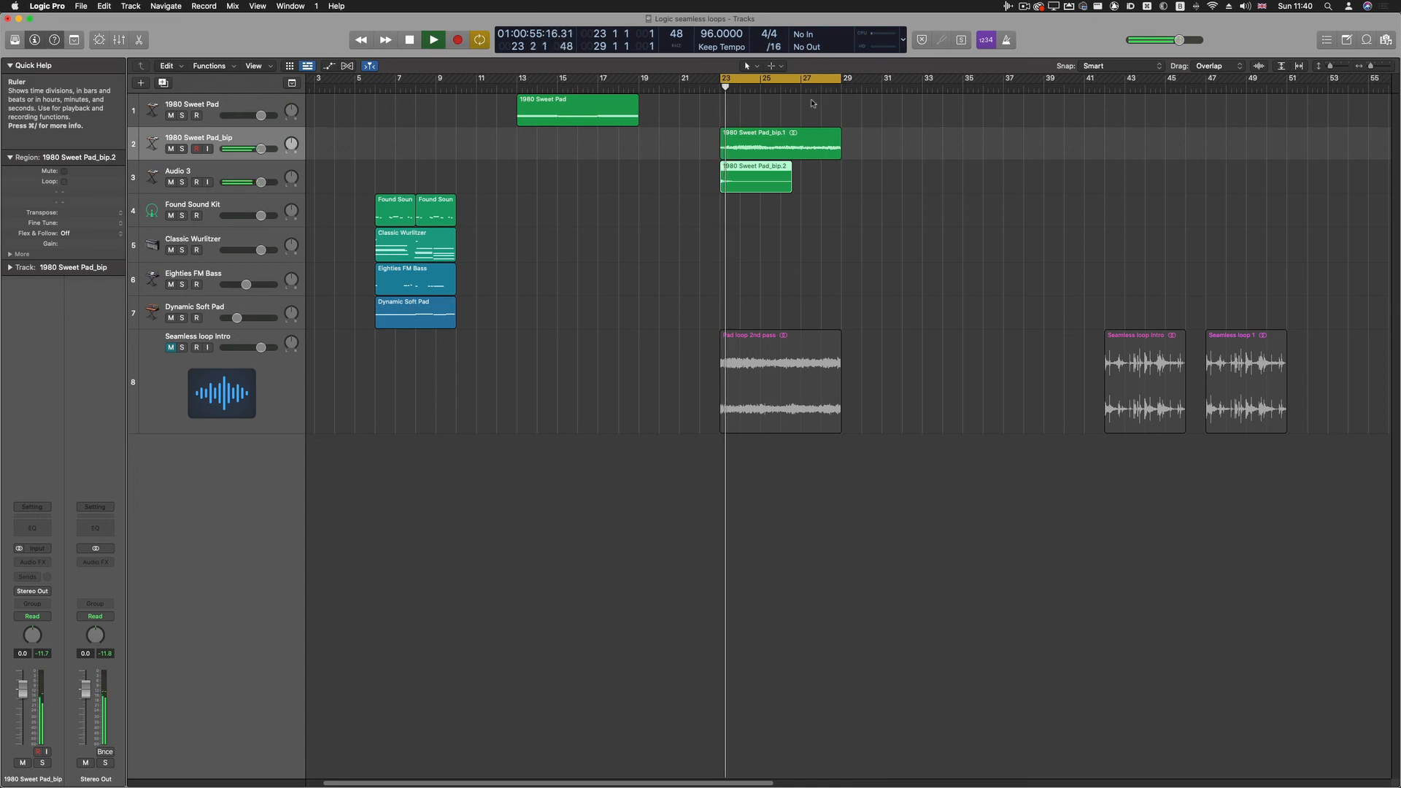
pyautogui.click(457, 39)
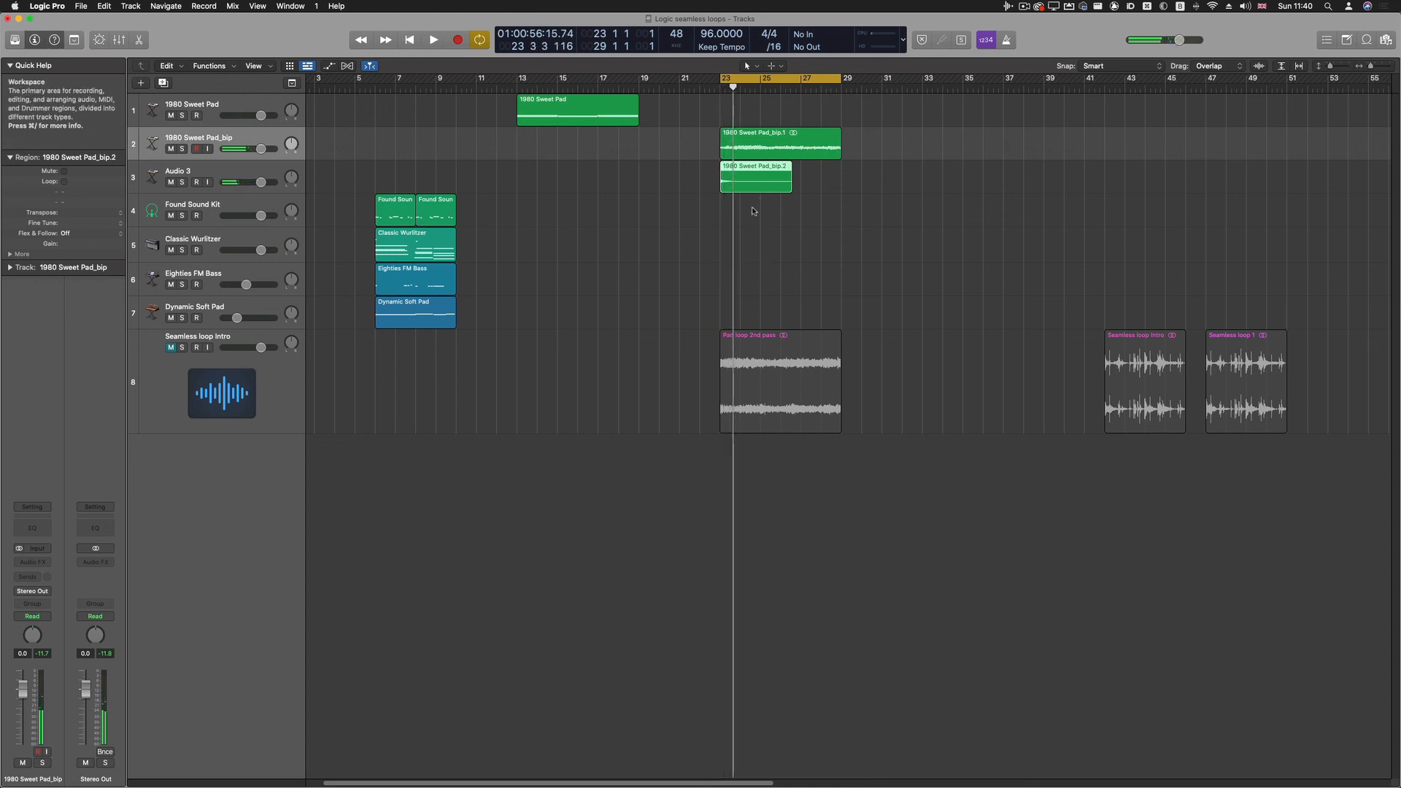
pyautogui.moveTo(787, 181)
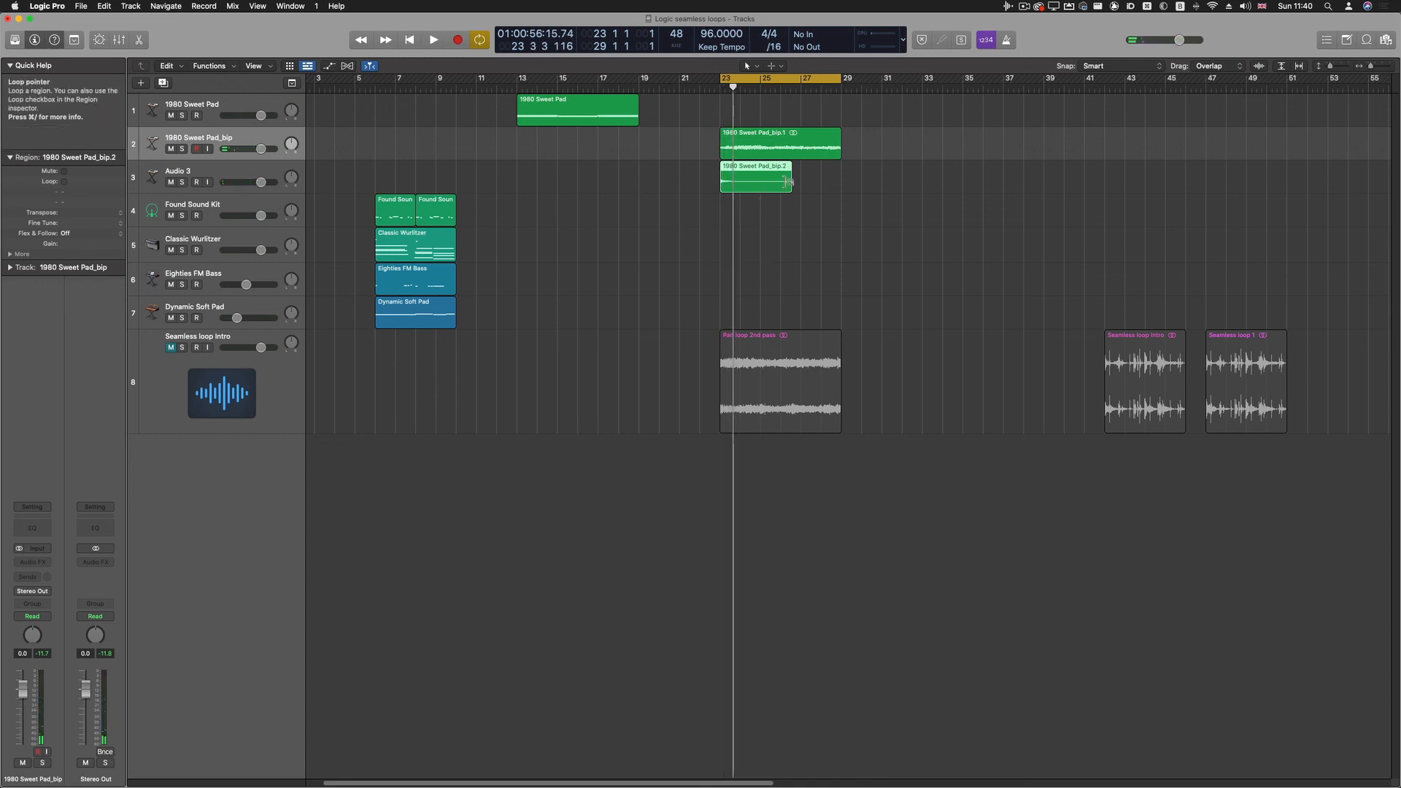
pyautogui.moveTo(818, 208)
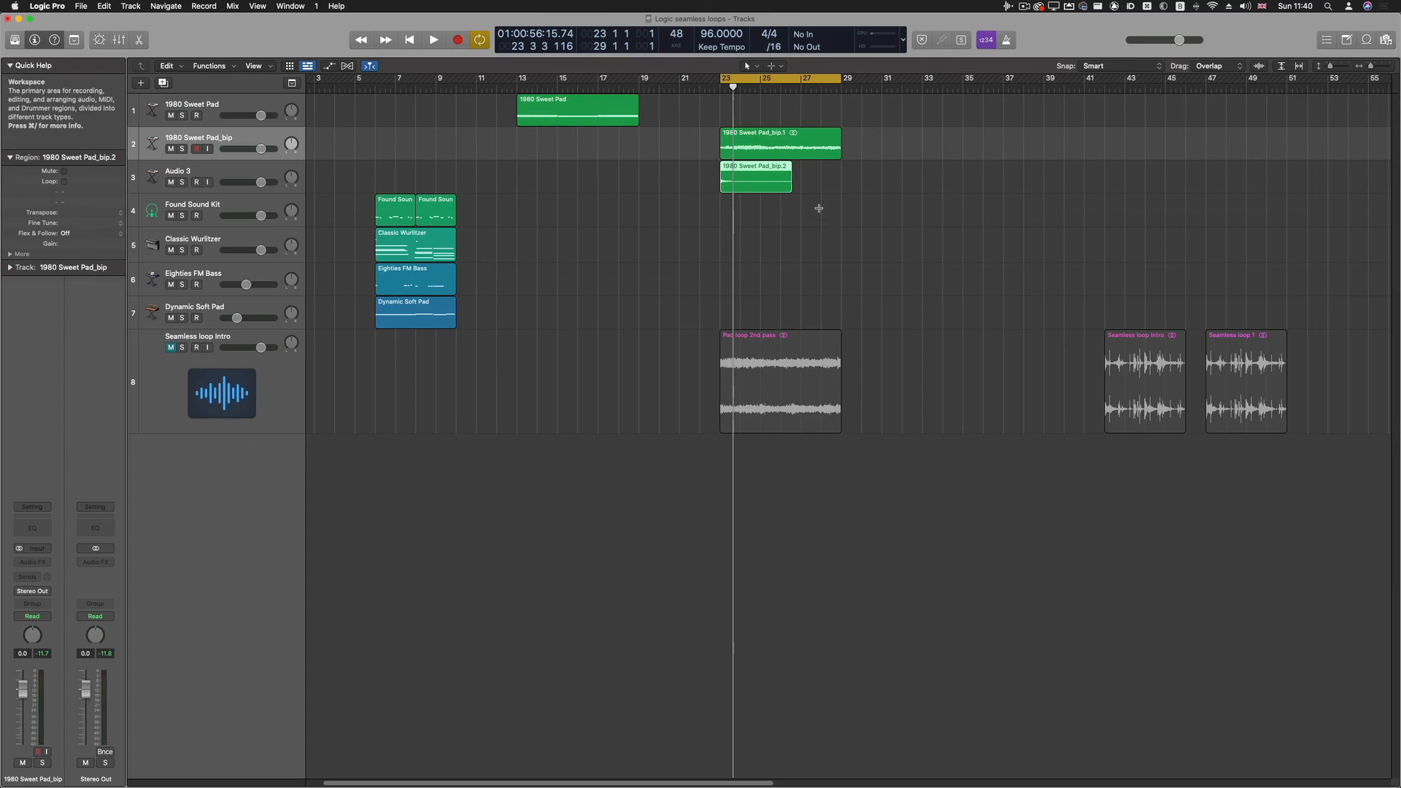